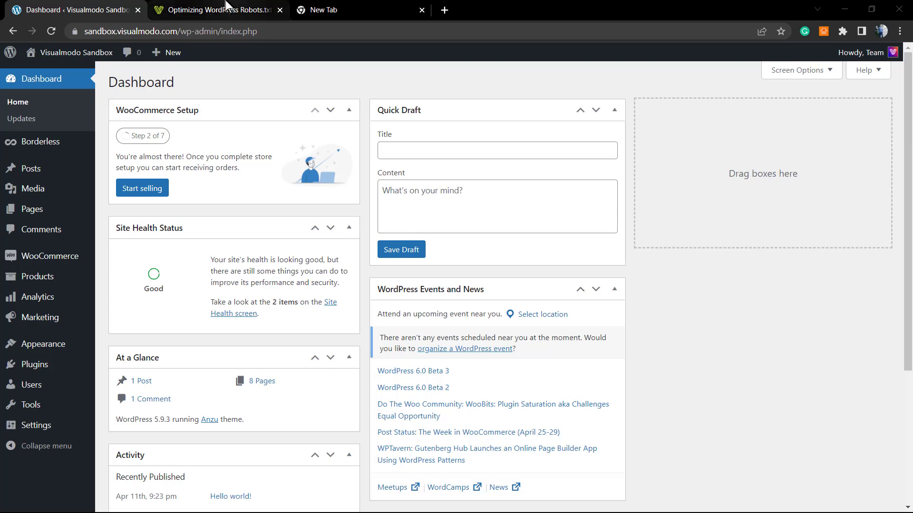
# Switch from the WordPress dashboard to the robots.txt article tab.
pyautogui.click(216, 10)
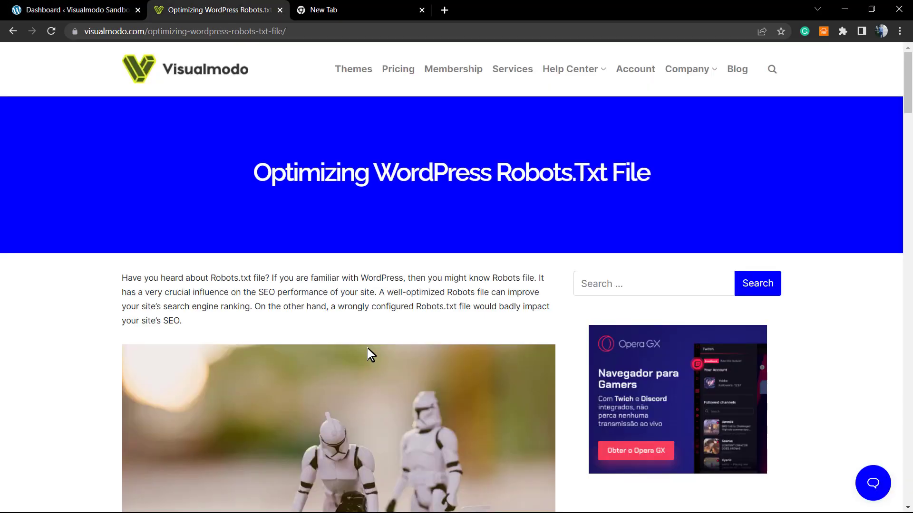
pyautogui.moveTo(345, 335)
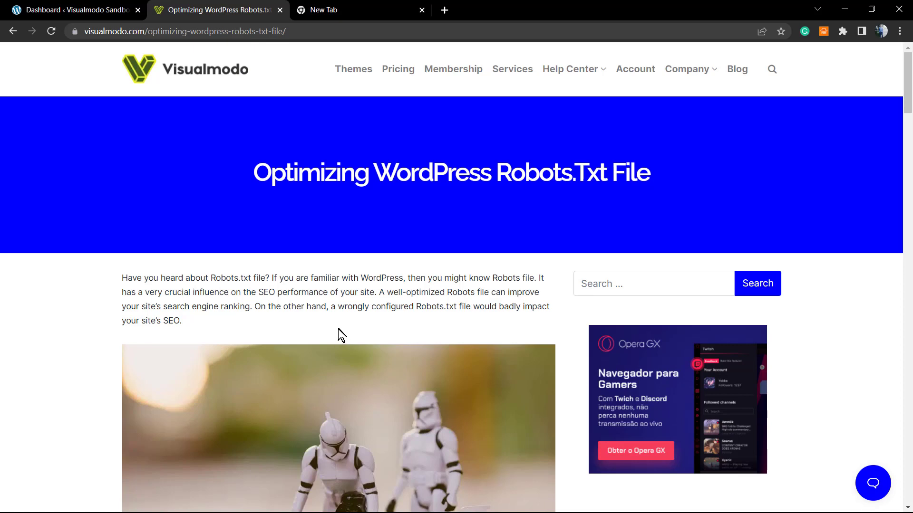
pyautogui.moveTo(344, 4)
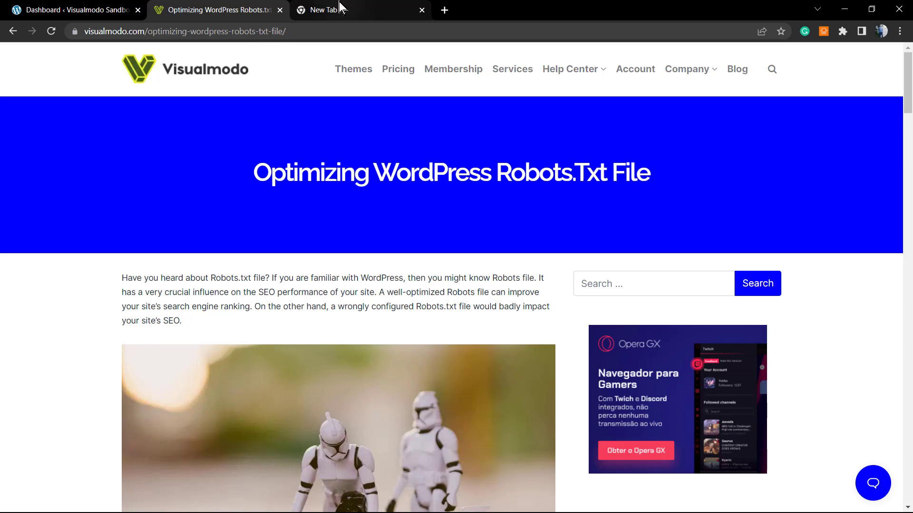
pyautogui.moveTo(349, 9)
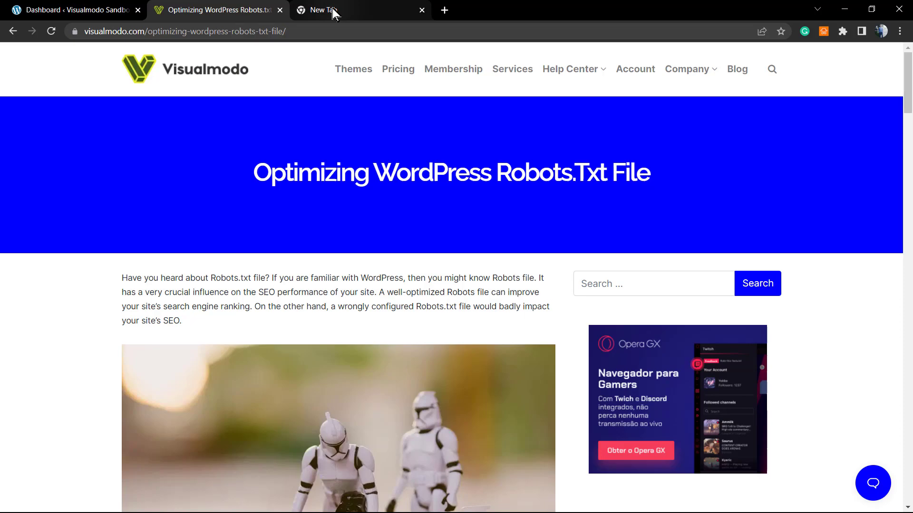
pyautogui.click(317, 10)
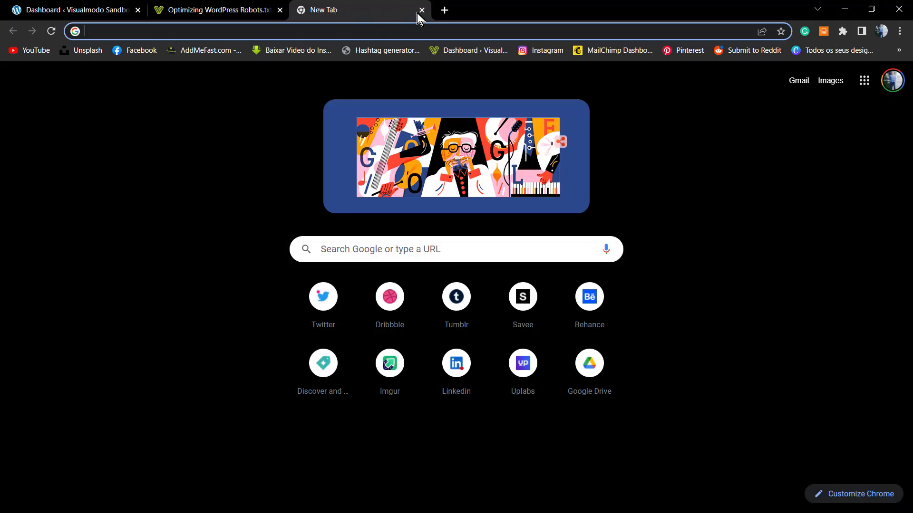
pyautogui.write('https://www.angrybirds.com/robots.txt')
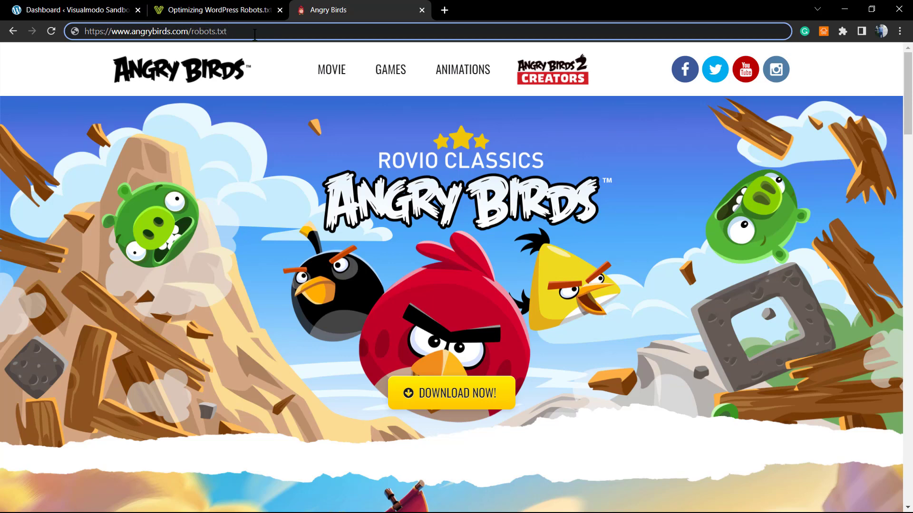
pyautogui.press('Return')
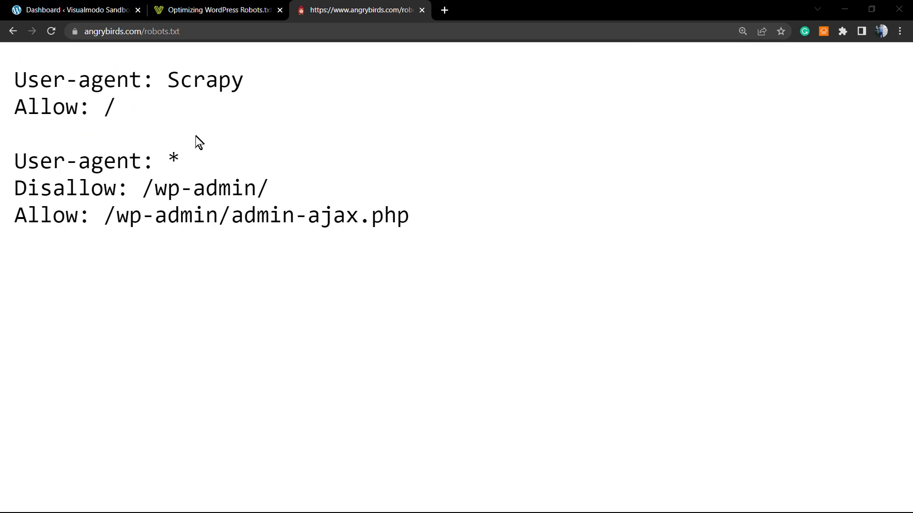
pyautogui.moveTo(198, 196)
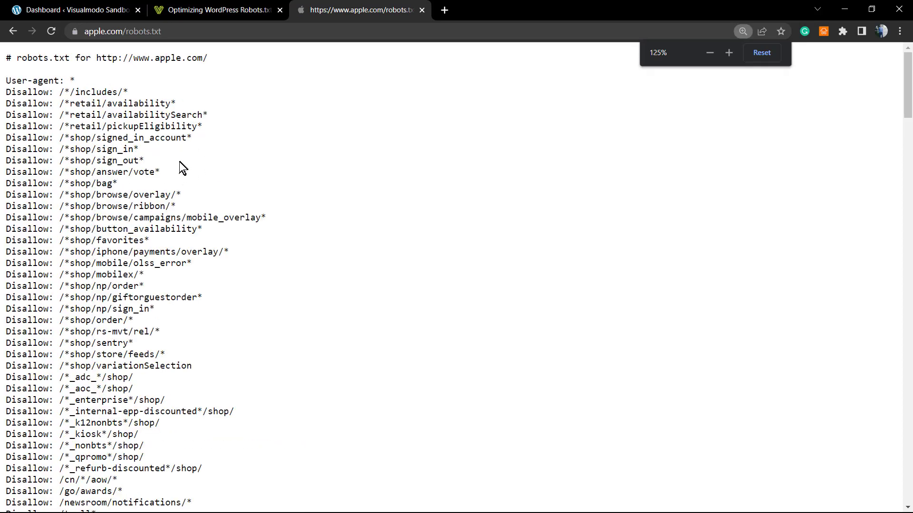
# Navigate the example tab to cloudways.com/robots.txt.
pyautogui.click(709, 52)
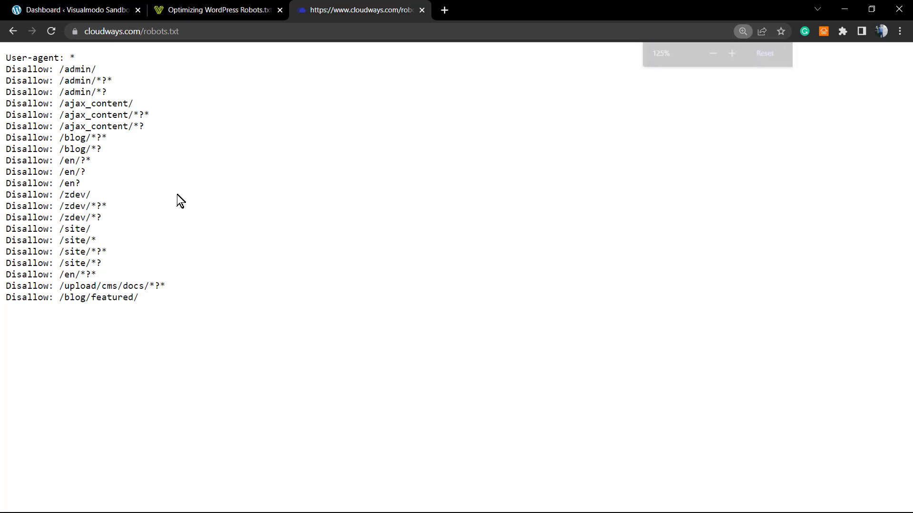
pyautogui.moveTo(225, 232)
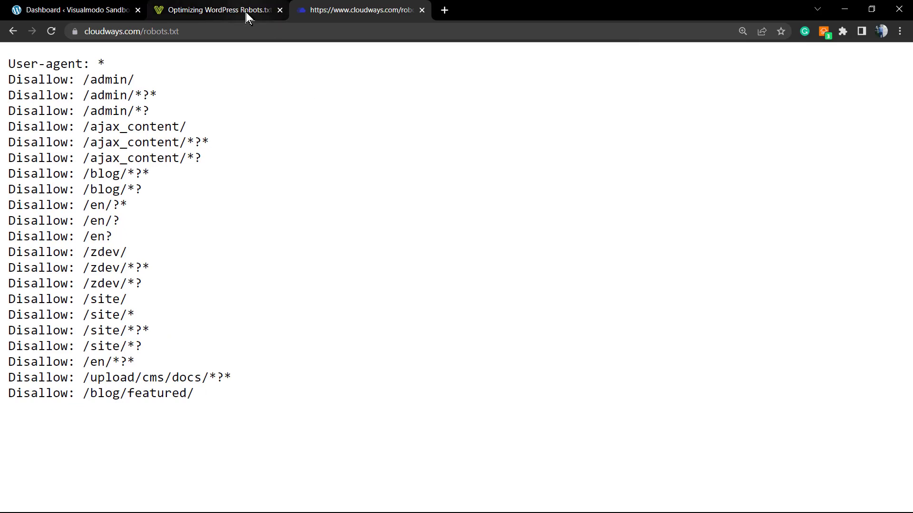
# Return to the article, then to the Visualmodo Sandbox dashboard tab.
pyautogui.click(216, 10)
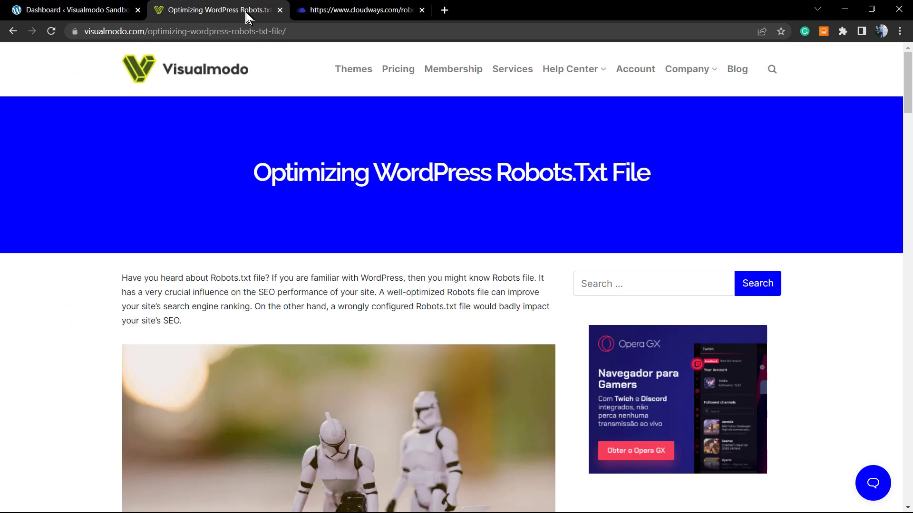
pyautogui.moveTo(258, 28)
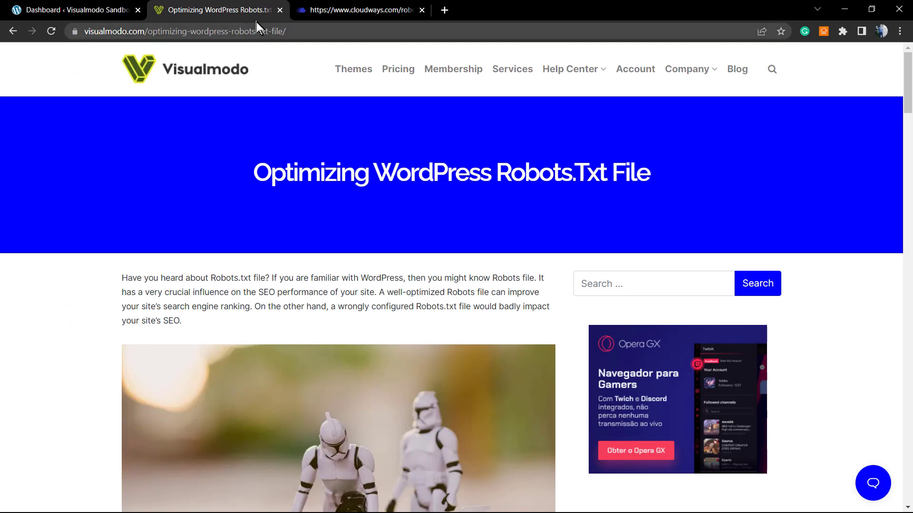
pyautogui.moveTo(255, 30)
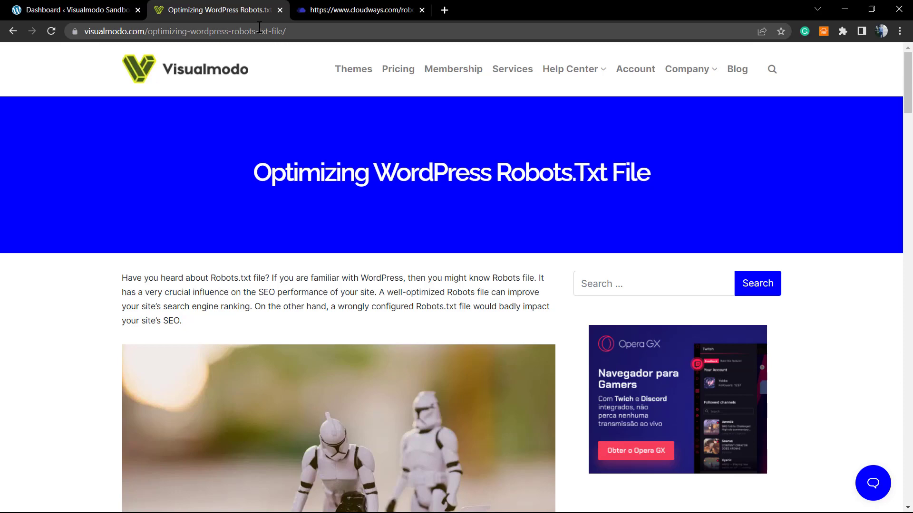
pyautogui.moveTo(343, 304)
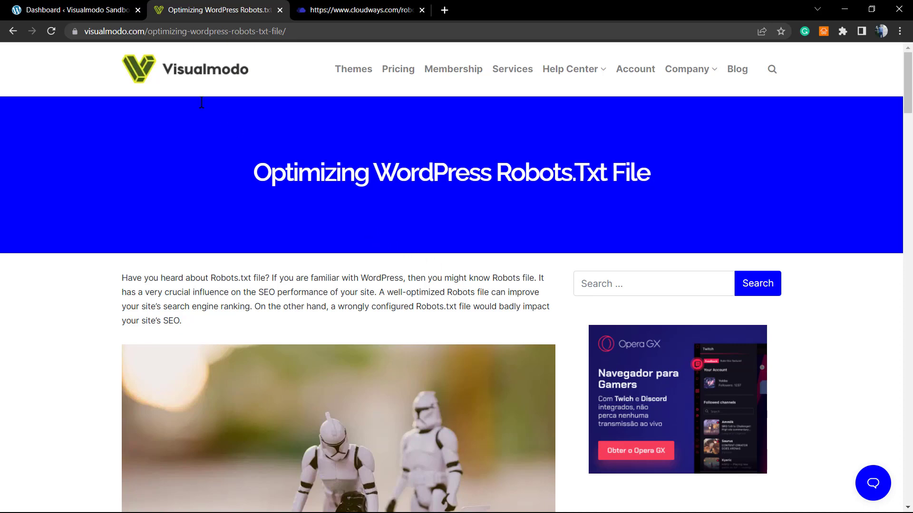
pyautogui.click(69, 10)
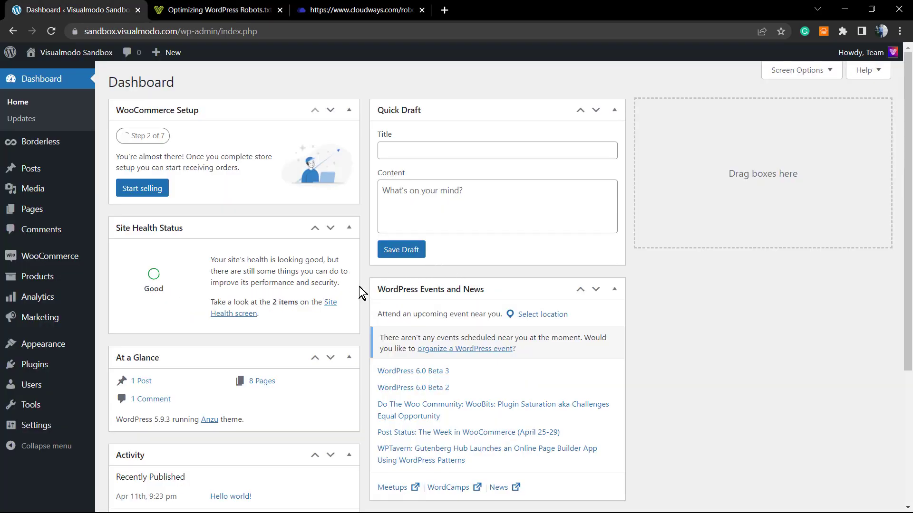
pyautogui.moveTo(330, 302)
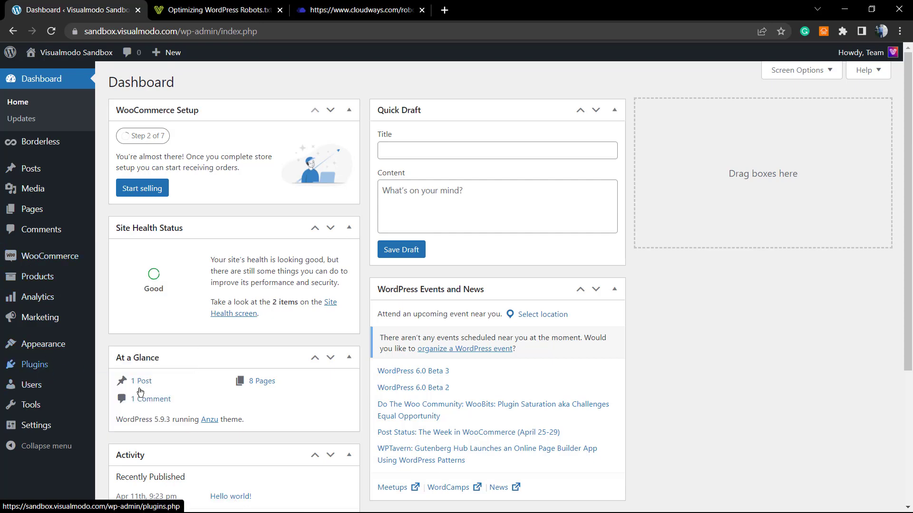
# Go to Plugins > Add New to reach the Add Plugins page.
pyautogui.click(32, 364)
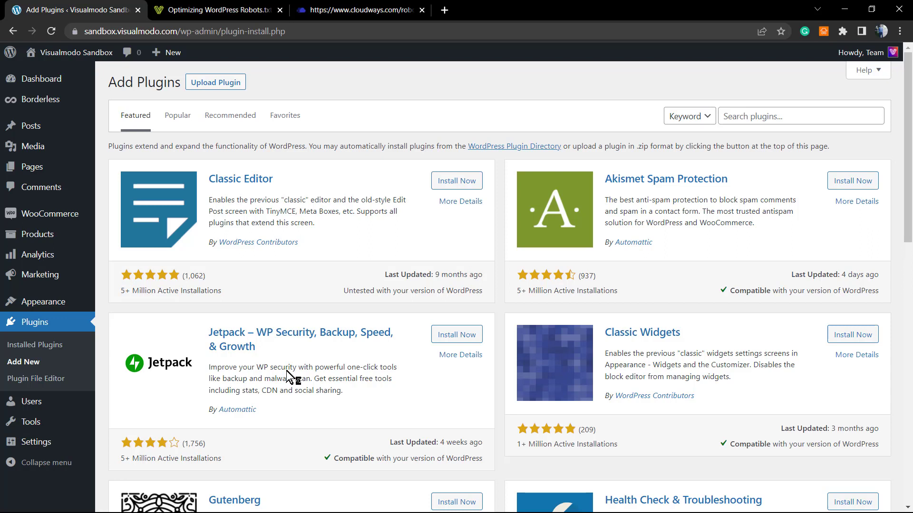
pyautogui.moveTo(419, 371)
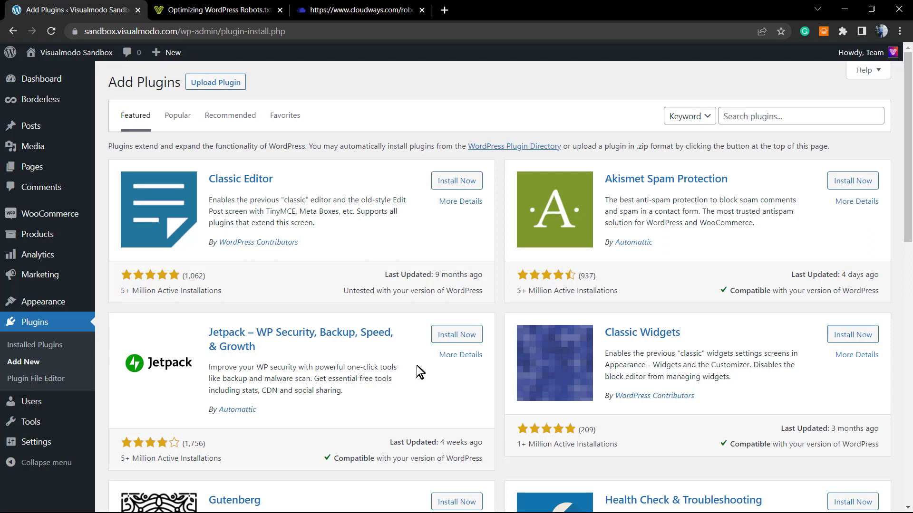
pyautogui.moveTo(760, 146)
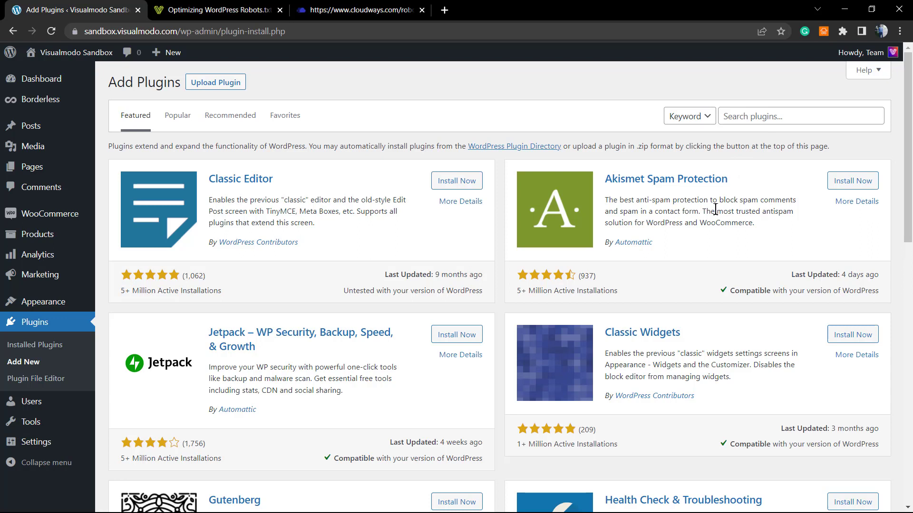
pyautogui.moveTo(773, 112)
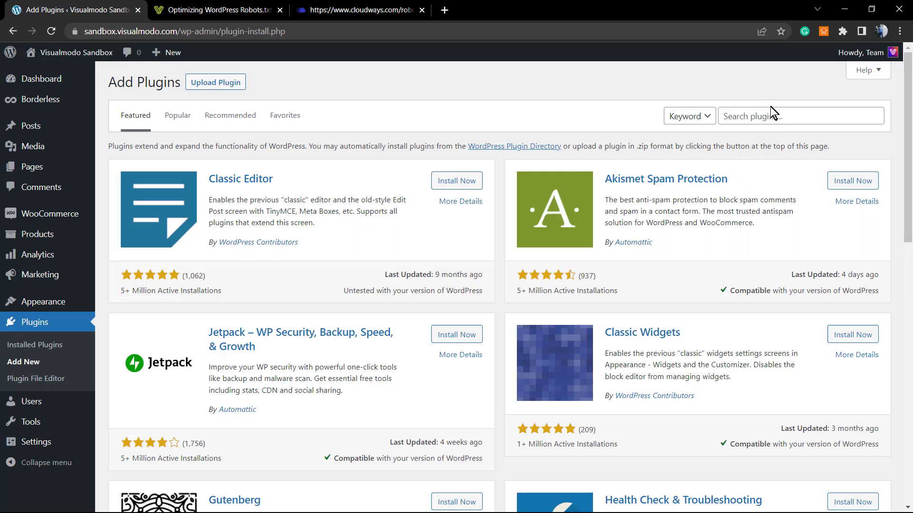
pyautogui.moveTo(761, 89)
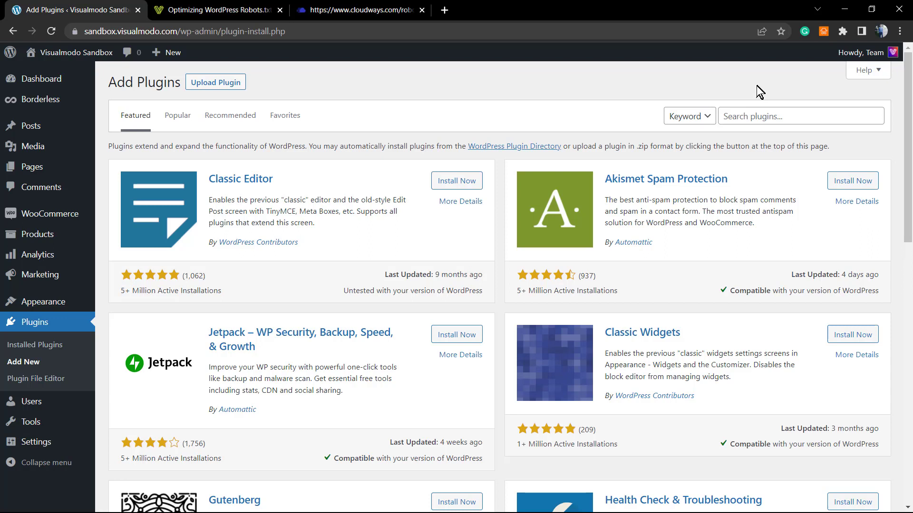
pyautogui.moveTo(770, 109)
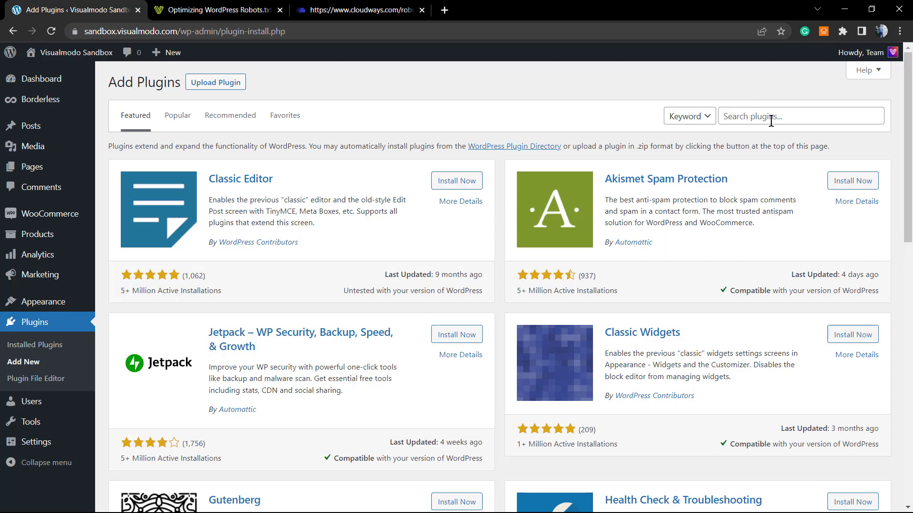
# Search plugins for 'yoast', then install and activate Yoast SEO.
pyautogui.write('y')
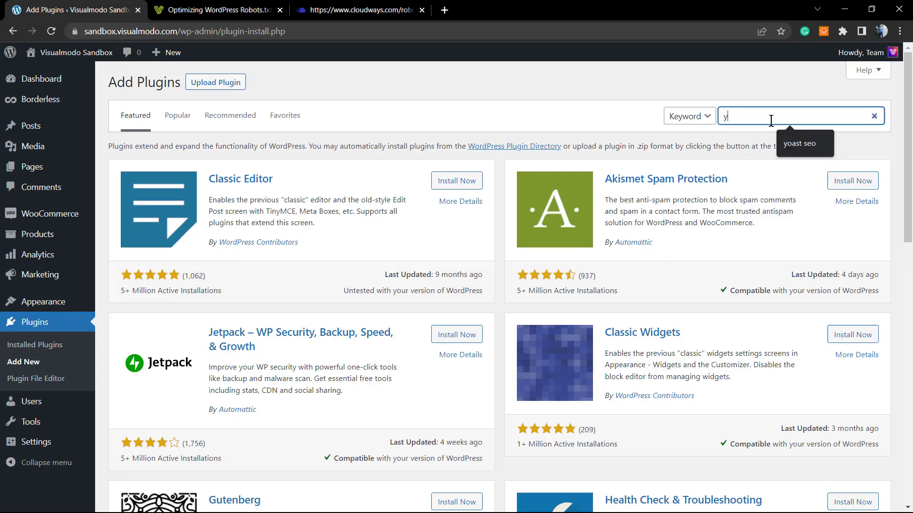
pyautogui.write('oast')
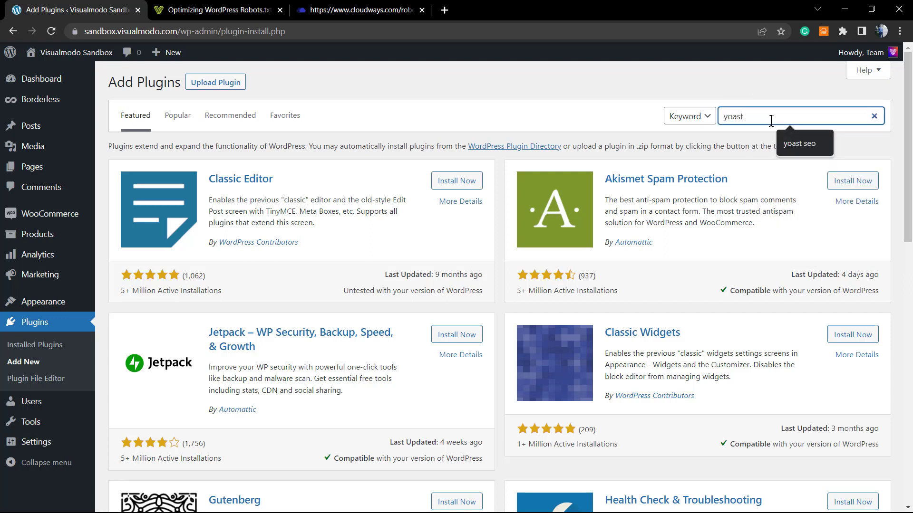
pyautogui.press('Return')
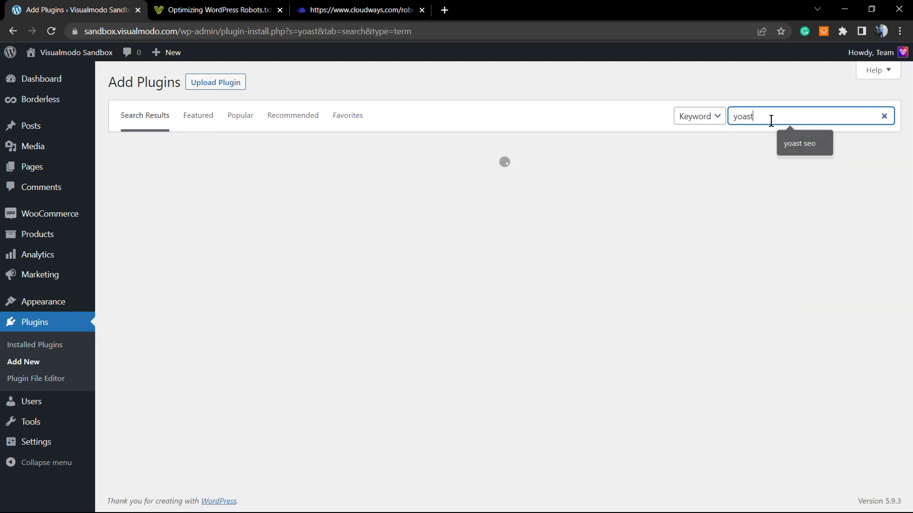
pyautogui.press('Return')
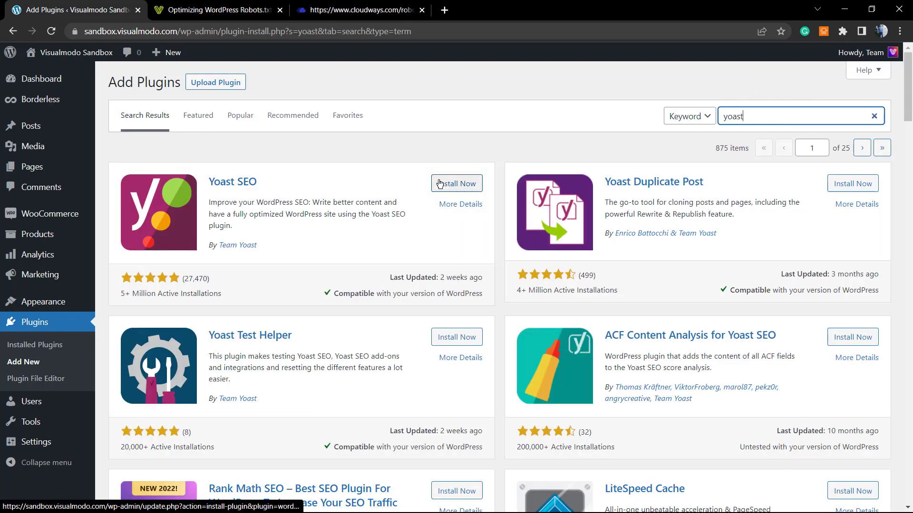
pyautogui.moveTo(245, 186)
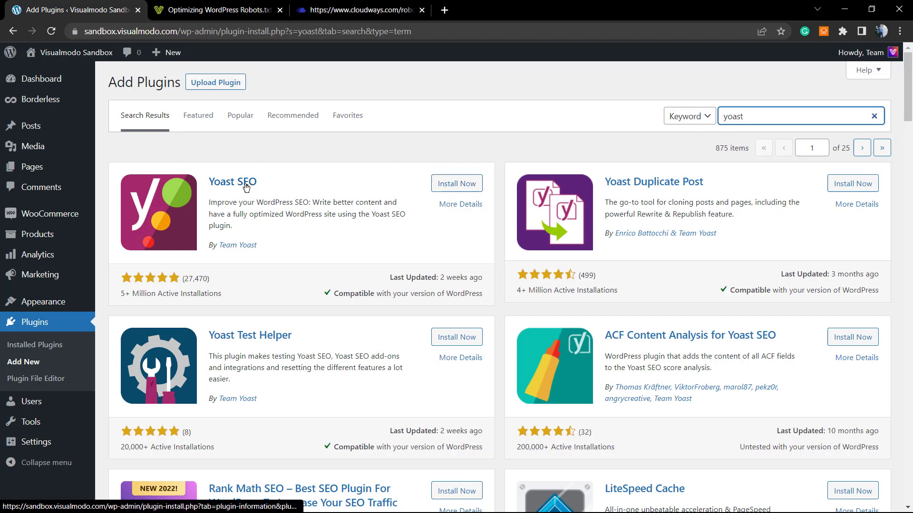
pyautogui.moveTo(245, 248)
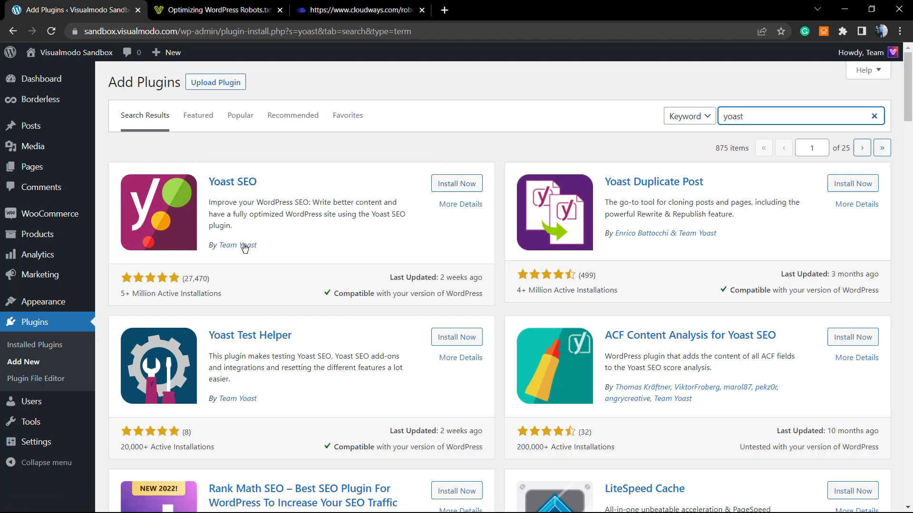
pyautogui.click(456, 184)
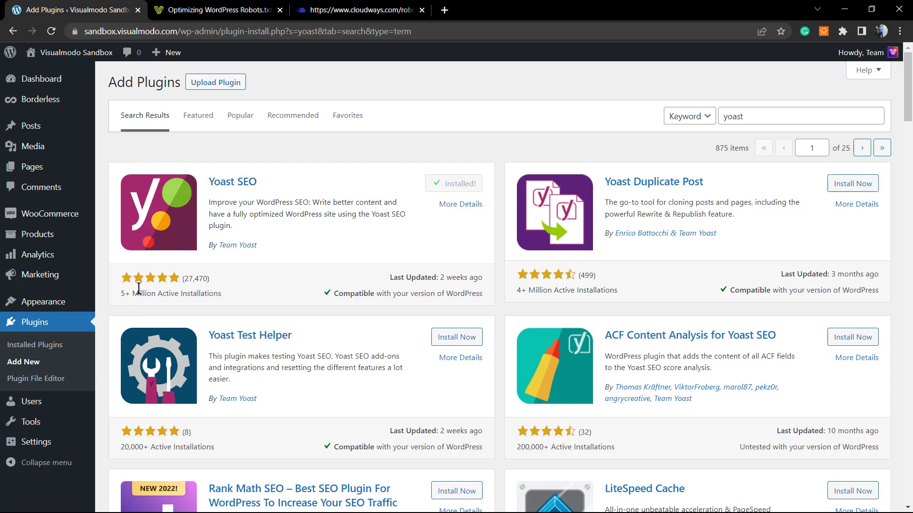
pyautogui.click(461, 184)
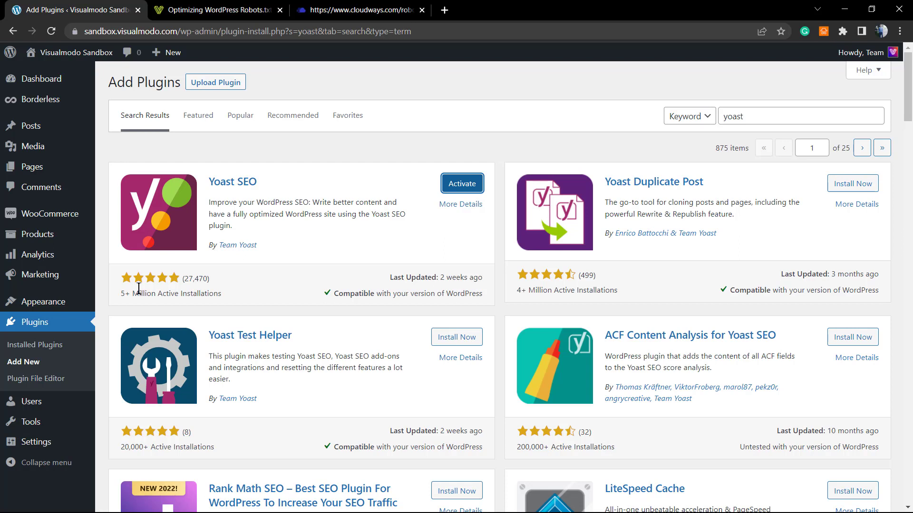
pyautogui.click(462, 184)
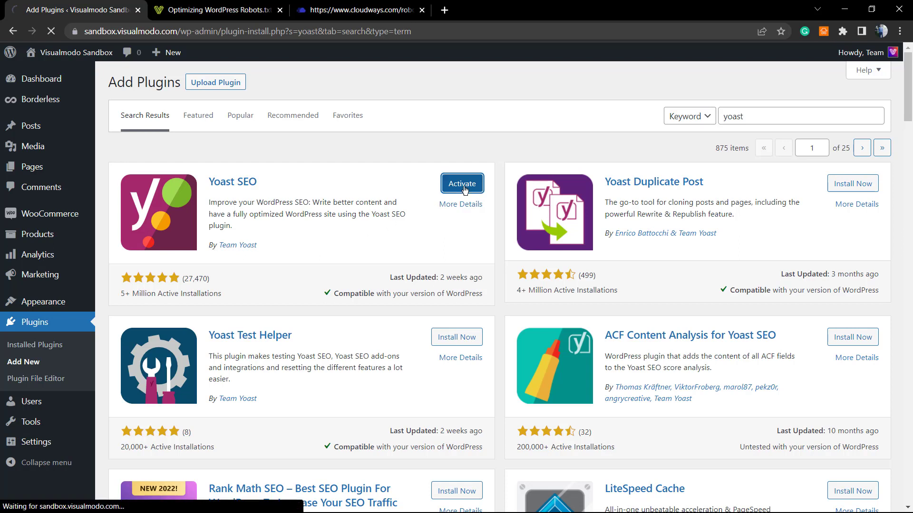
pyautogui.click(462, 183)
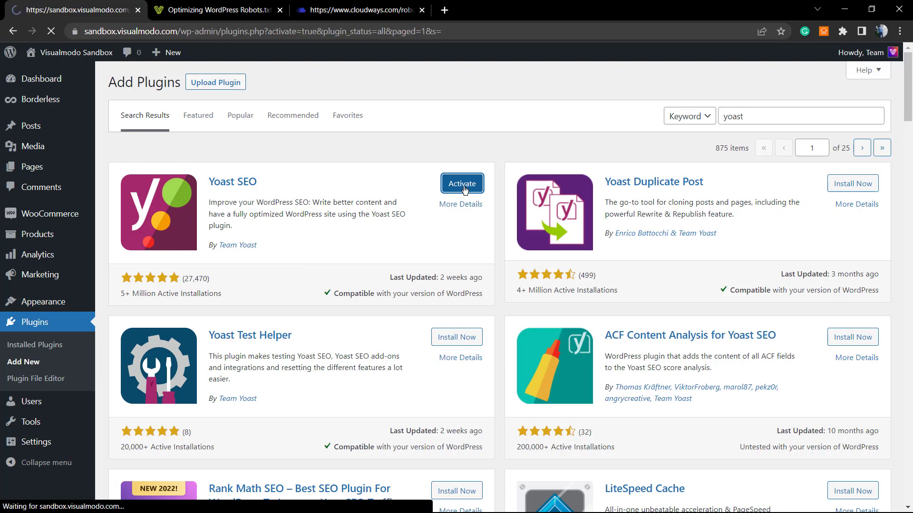
# Finish activation and browse the Yoast SEO General dashboard showing no SEO problems.
pyautogui.click(462, 183)
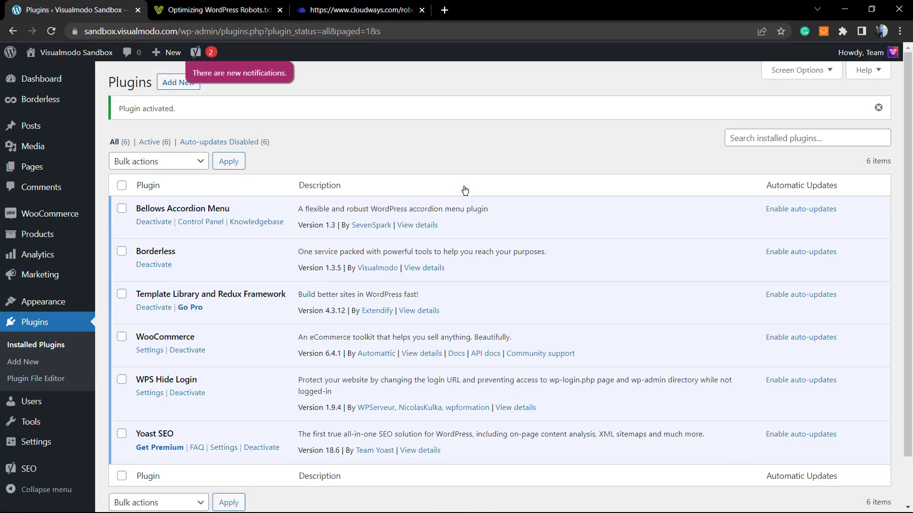
pyautogui.moveTo(460, 193)
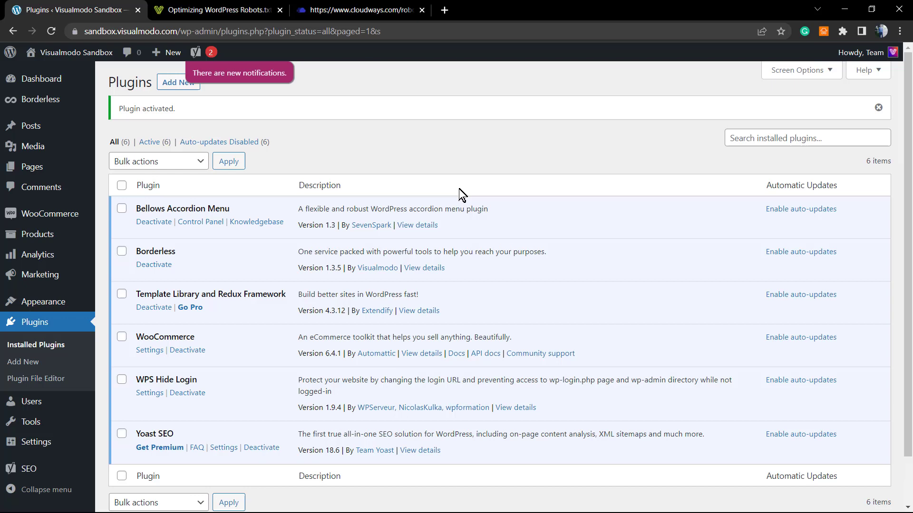
pyautogui.moveTo(456, 194)
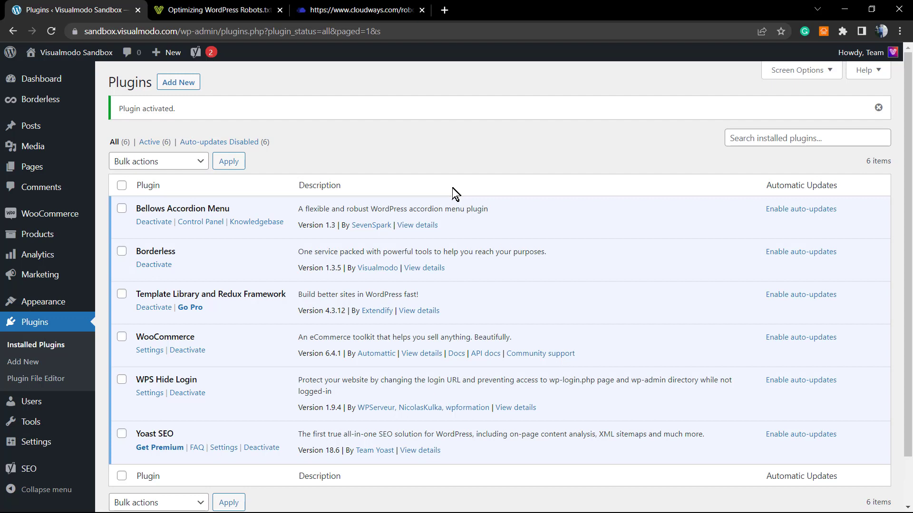
pyautogui.moveTo(340, 444)
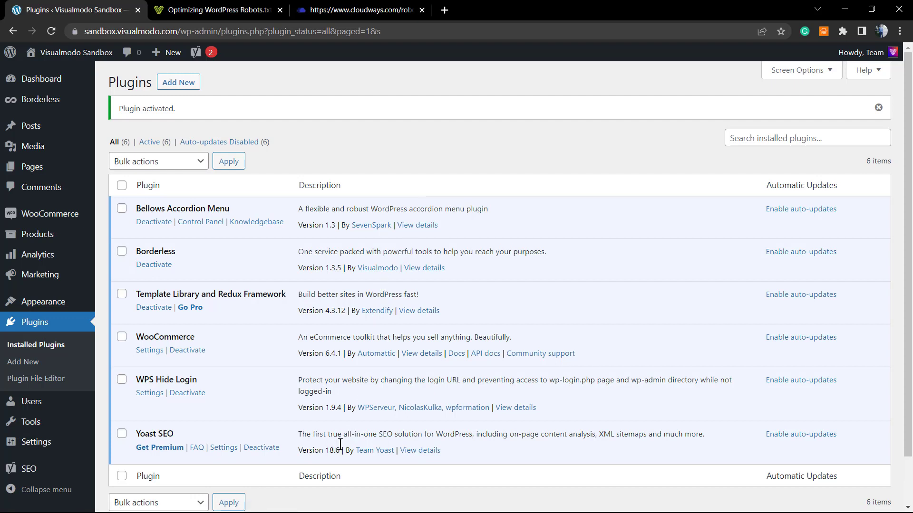
pyautogui.moveTo(222, 294)
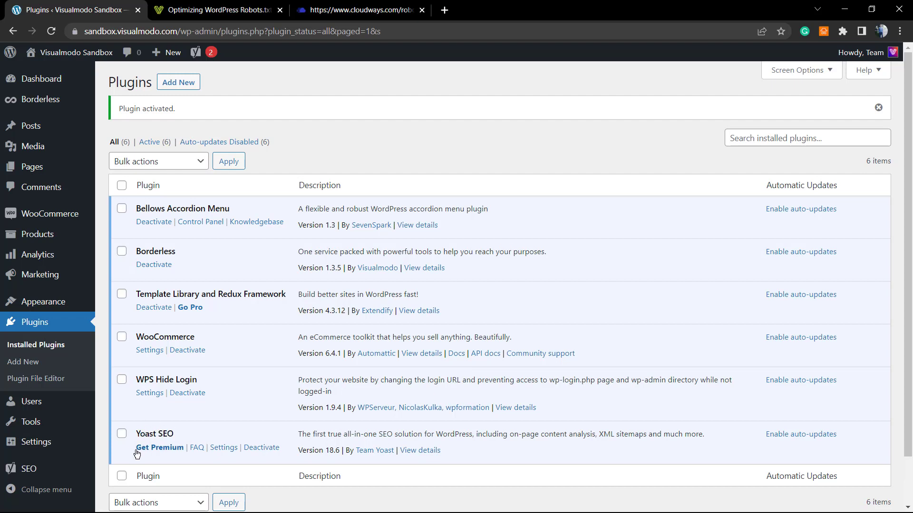
pyautogui.moveTo(126, 459)
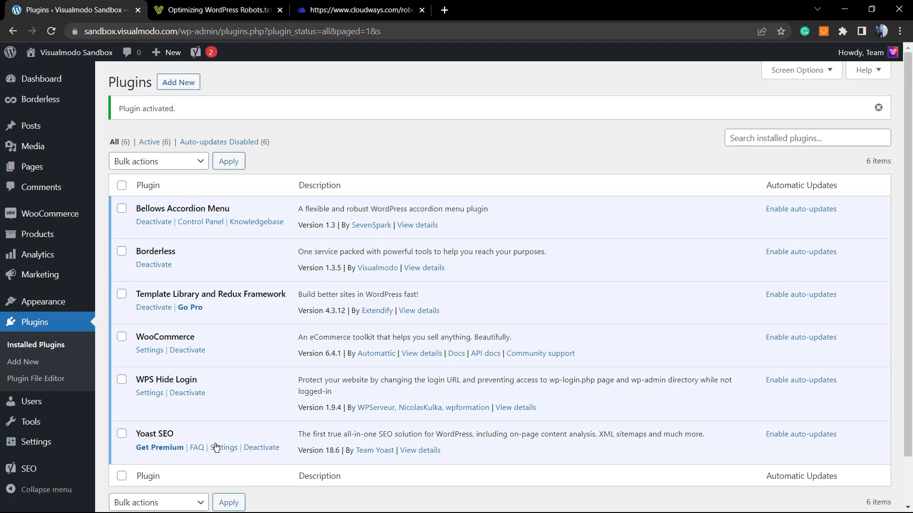
pyautogui.moveTo(223, 448)
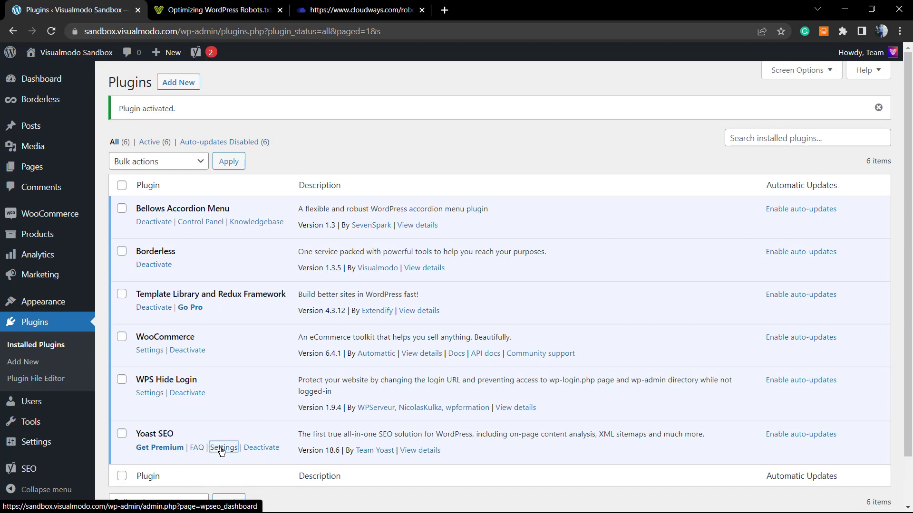
pyautogui.click(223, 446)
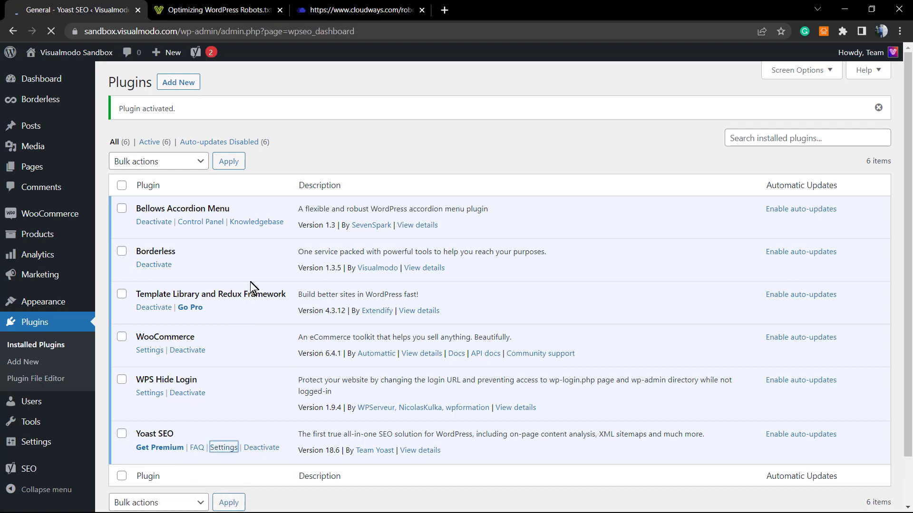
pyautogui.click(223, 449)
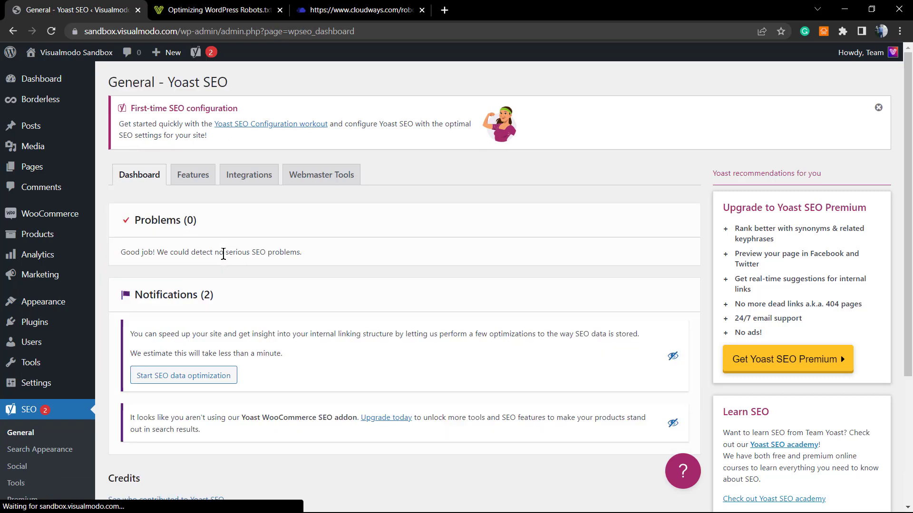
pyautogui.moveTo(256, 258)
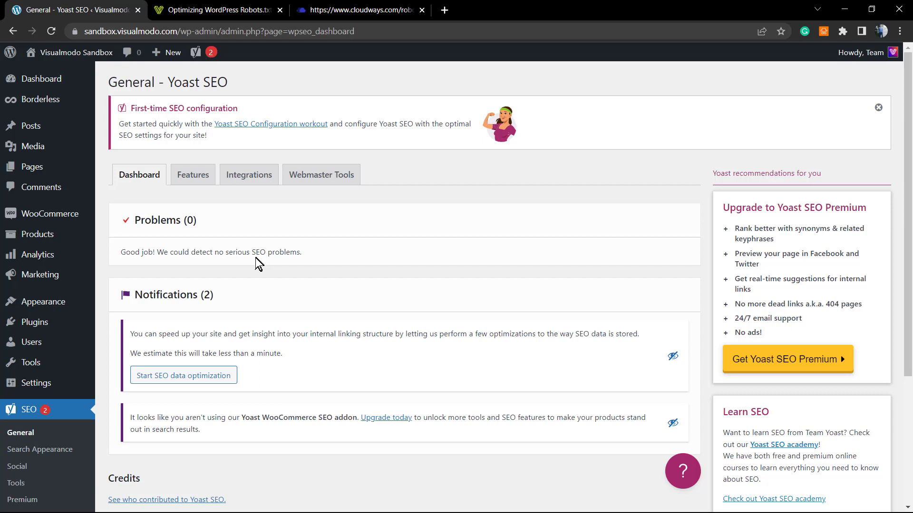
pyautogui.moveTo(255, 269)
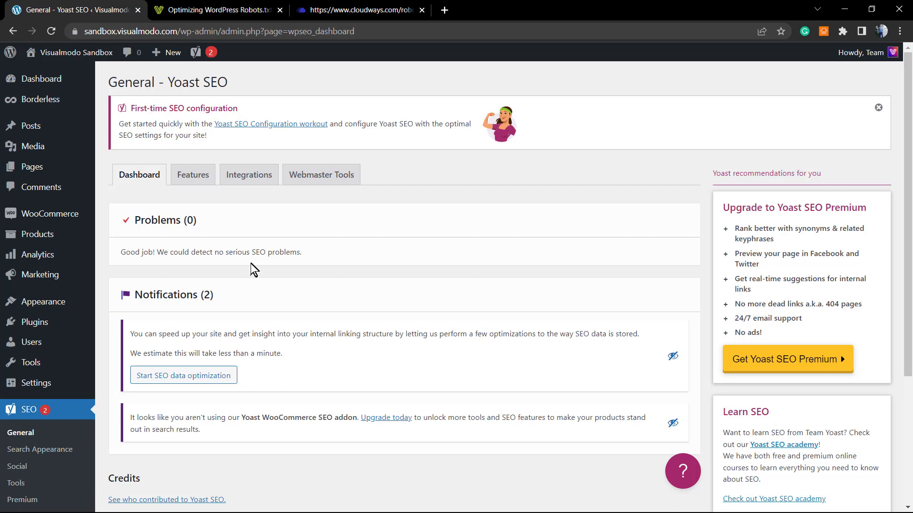
pyautogui.moveTo(244, 285)
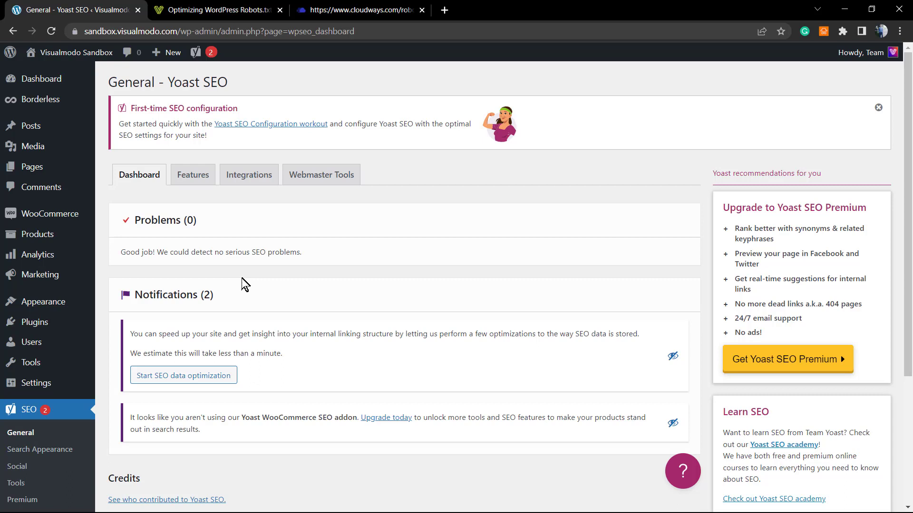
pyautogui.moveTo(231, 288)
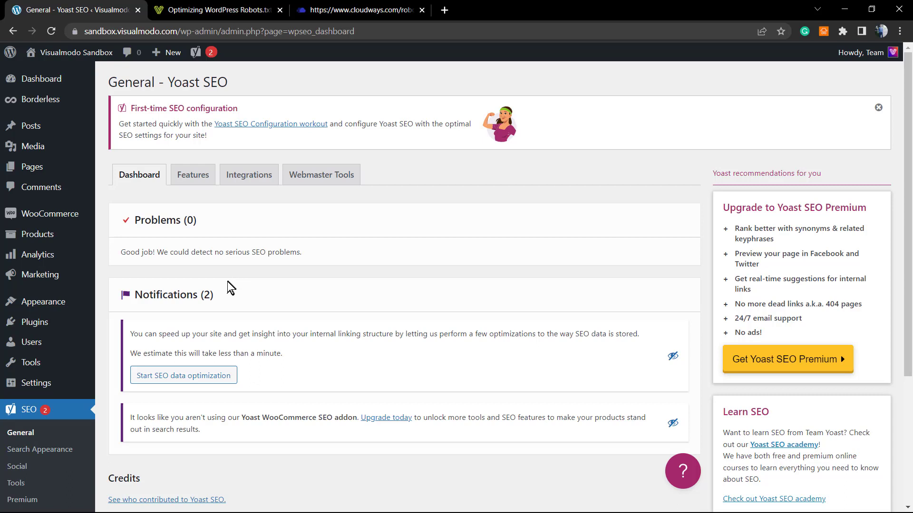
pyautogui.moveTo(226, 290)
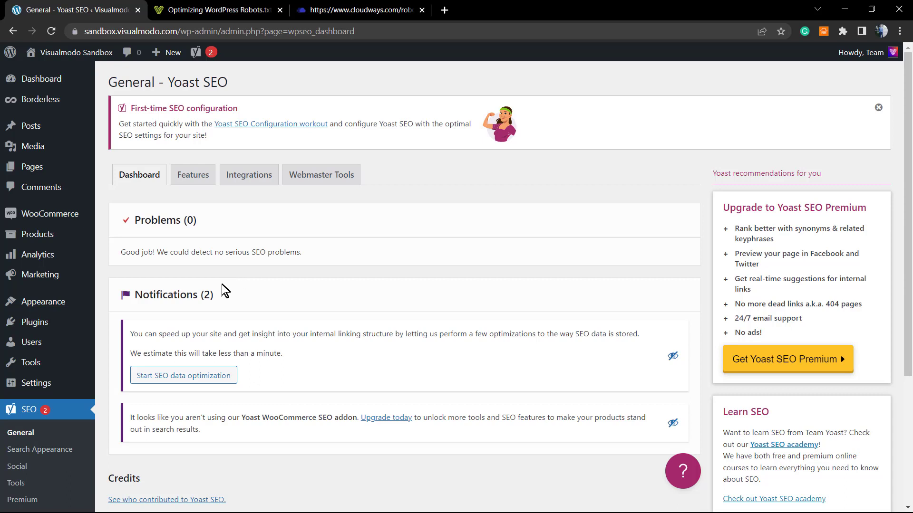
pyautogui.scroll(-3)
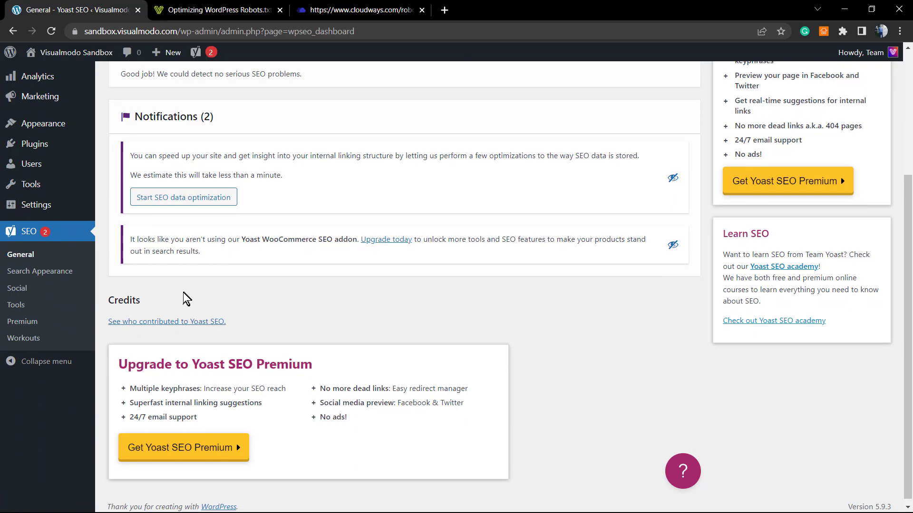
pyautogui.moveTo(46, 251)
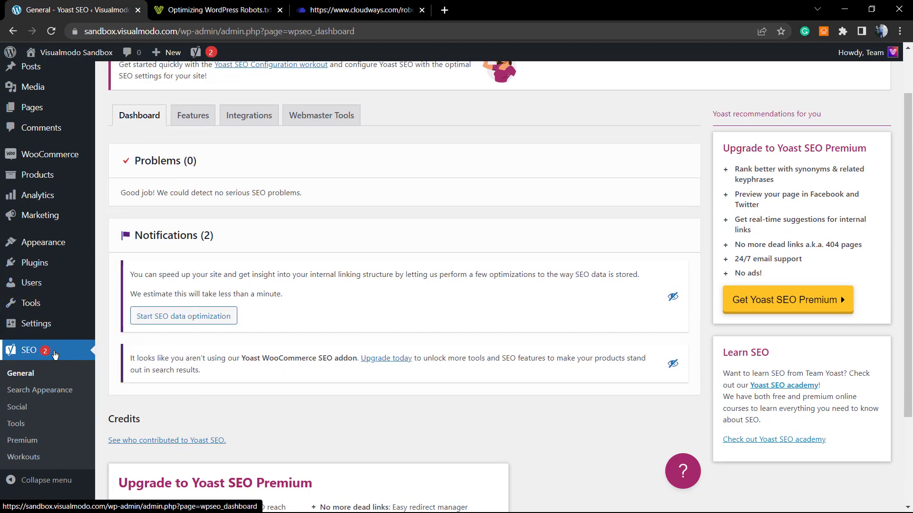
pyautogui.moveTo(124, 354)
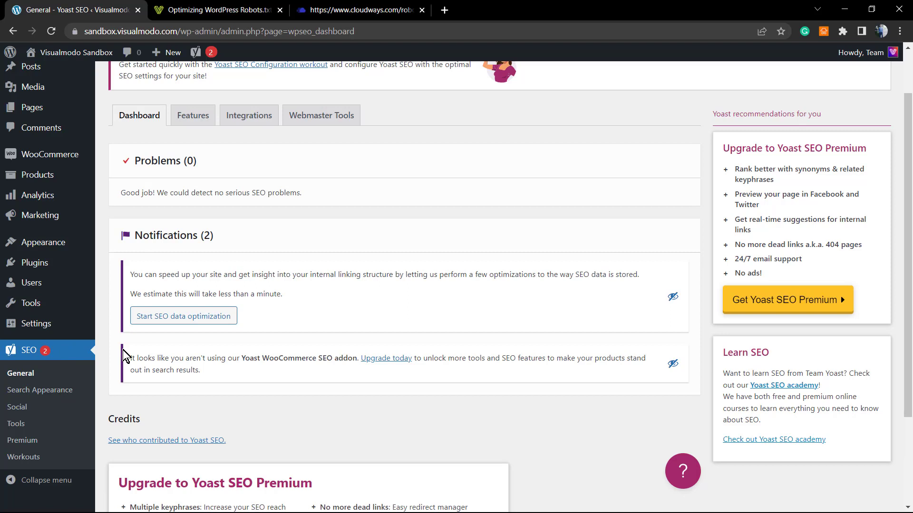
pyautogui.moveTo(28, 349)
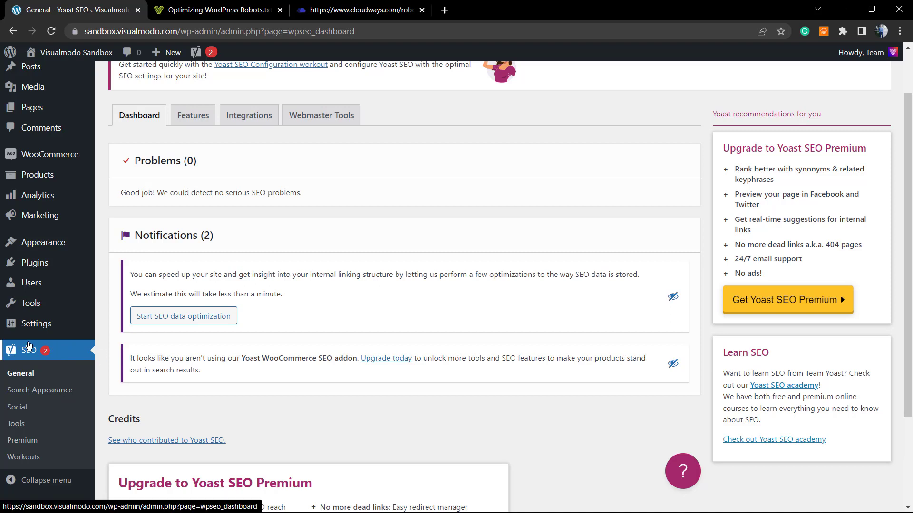
pyautogui.moveTo(40, 390)
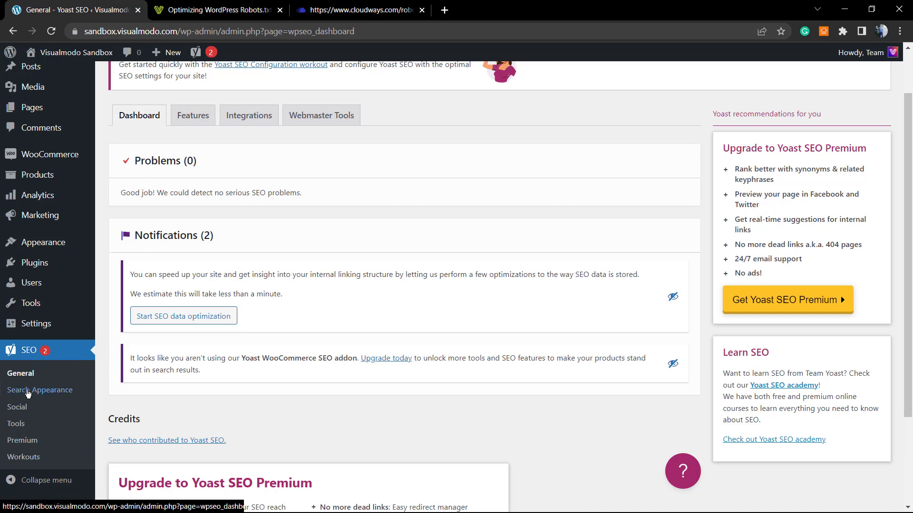
pyautogui.click(17, 423)
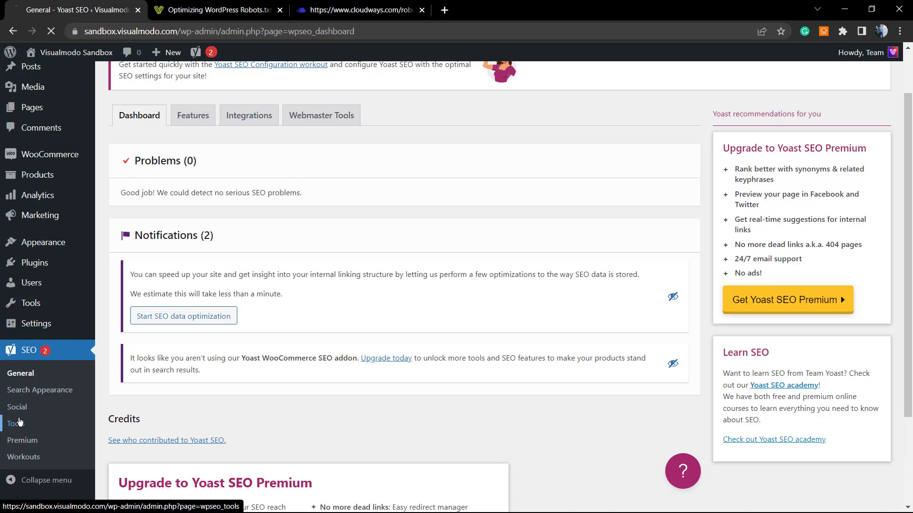
# Go to SEO > Tools and open the File editor, which reports no robots.txt yet.
pyautogui.click(11, 423)
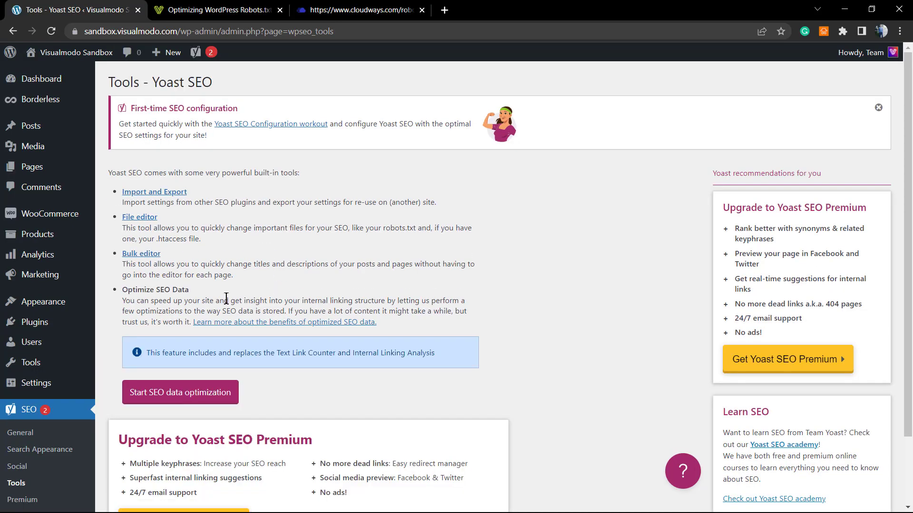
pyautogui.moveTo(162, 227)
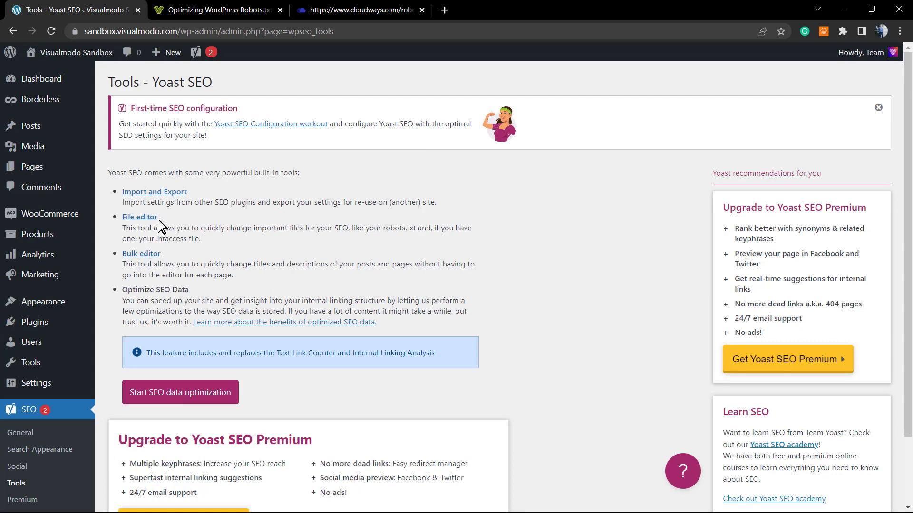
pyautogui.click(139, 217)
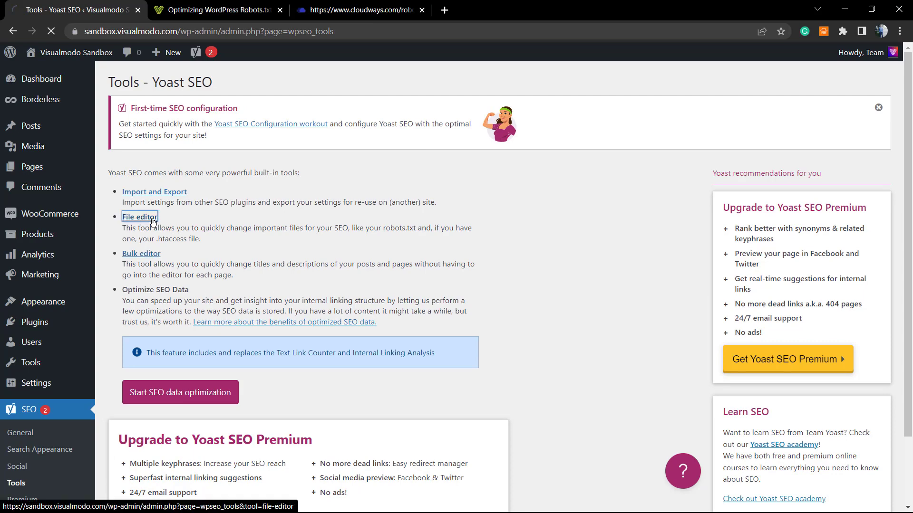
pyautogui.click(140, 216)
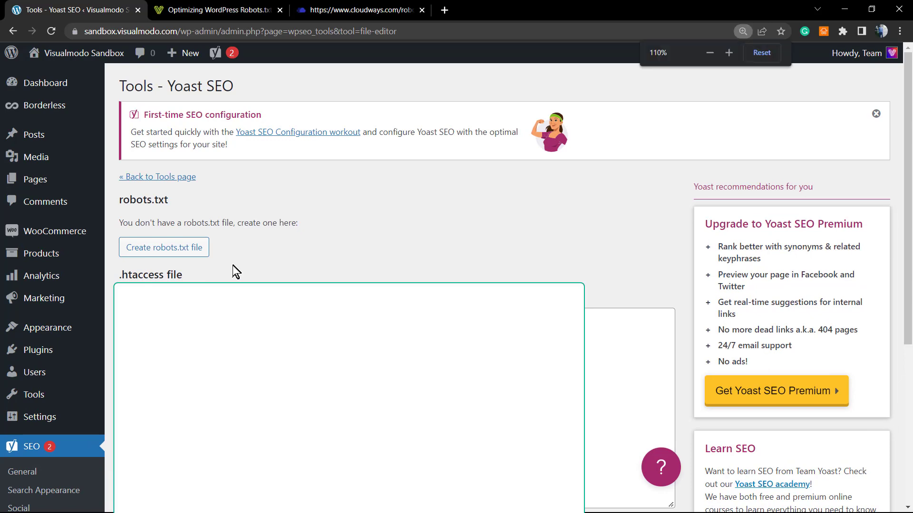
pyautogui.click(728, 52)
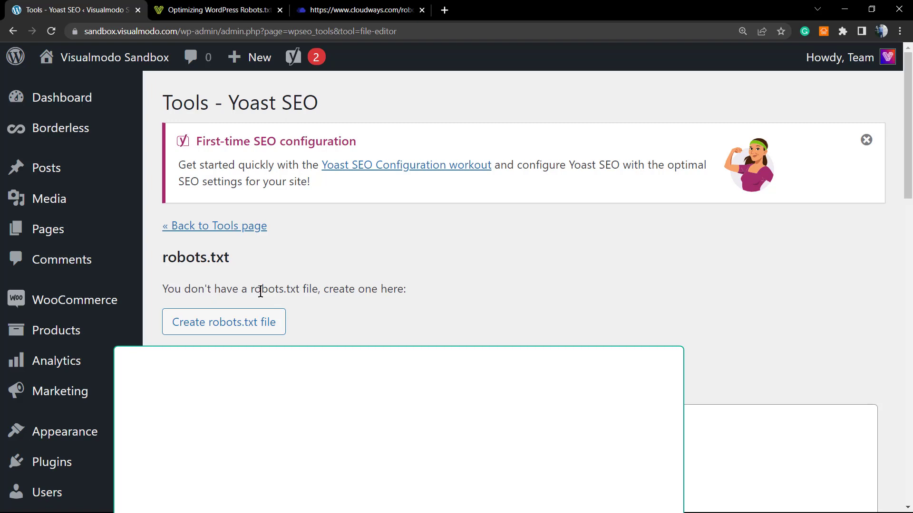
pyautogui.moveTo(319, 293)
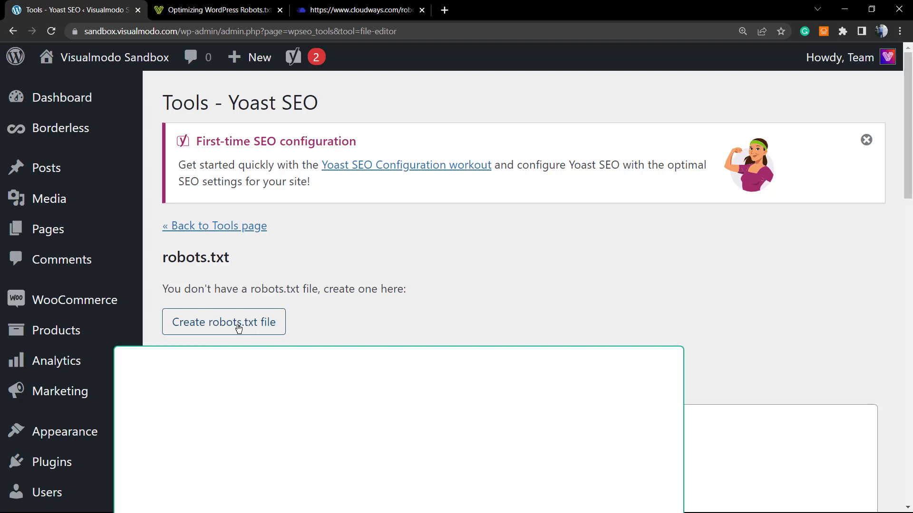
pyautogui.moveTo(215, 329)
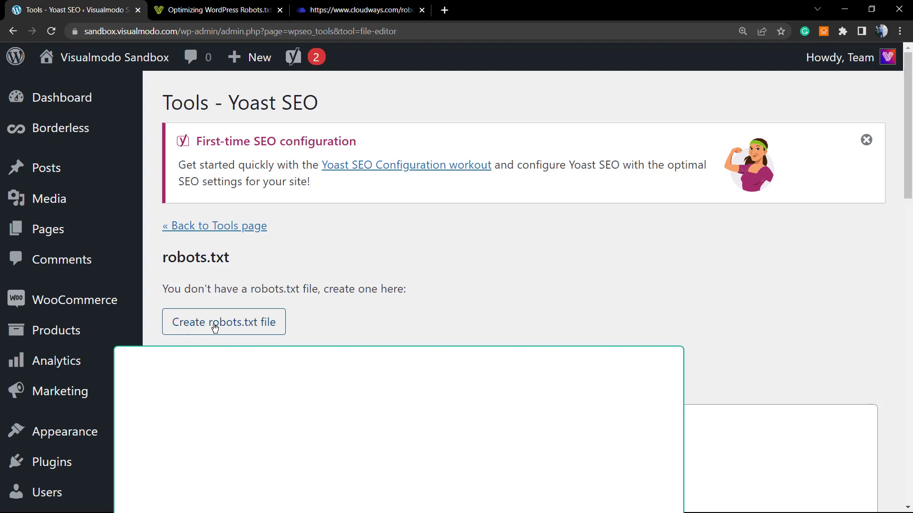
pyautogui.moveTo(863, 140)
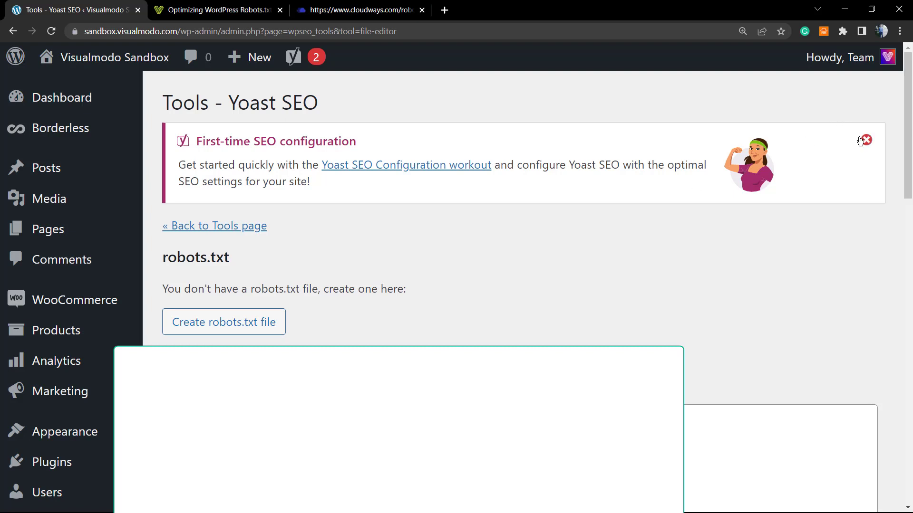
pyautogui.click(223, 323)
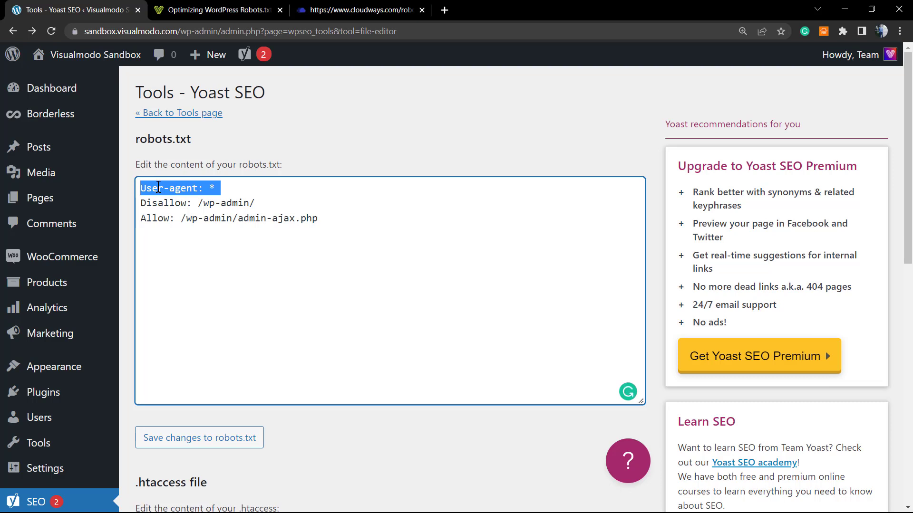
pyautogui.click(197, 188)
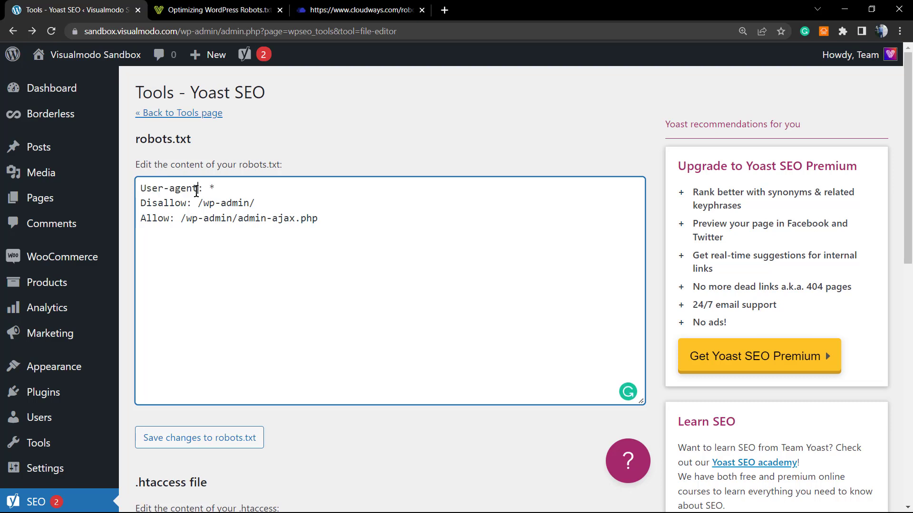
pyautogui.moveTo(277, 189)
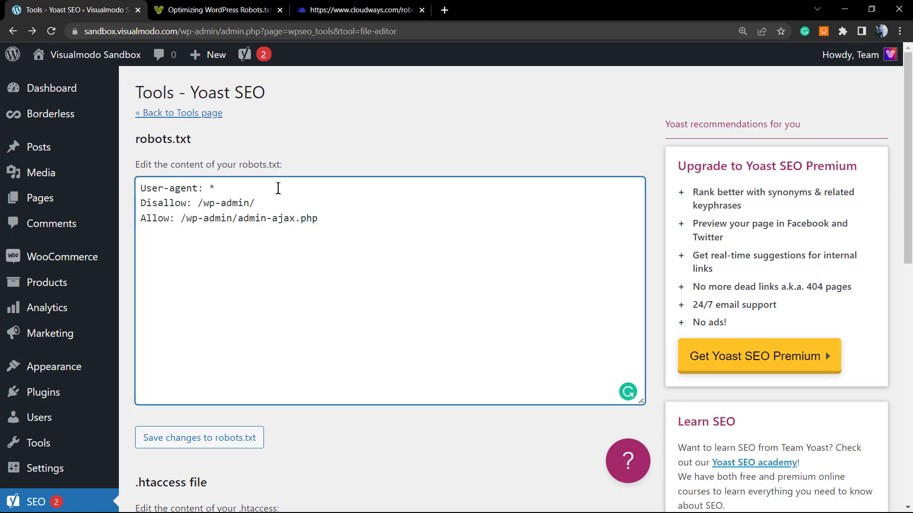
pyautogui.doubleClick(177, 188)
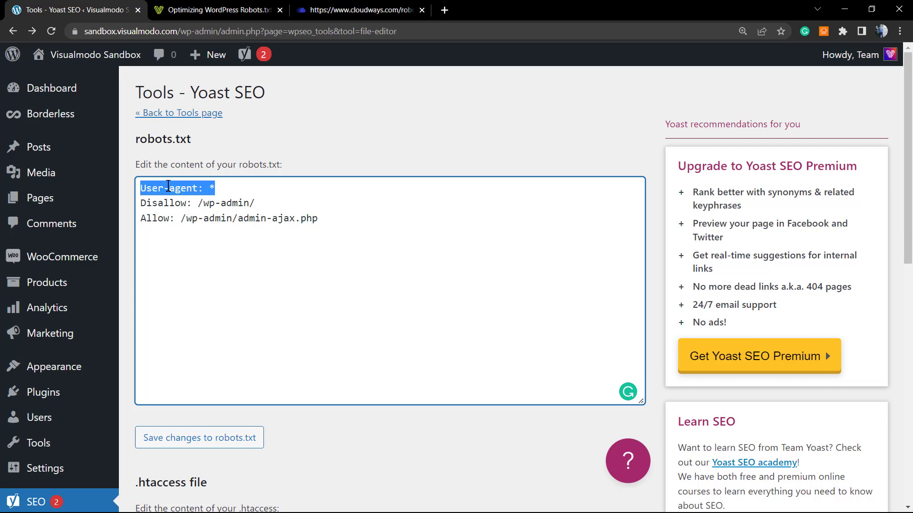
pyautogui.click(213, 187)
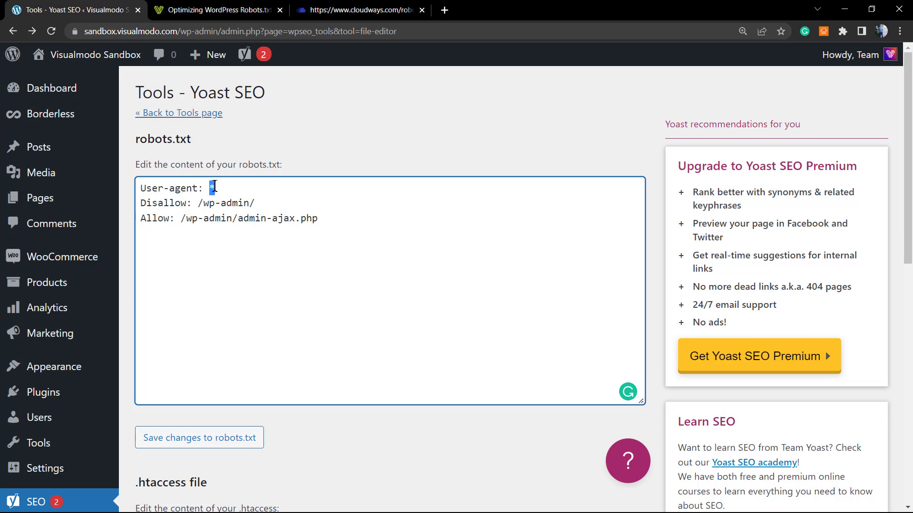
pyautogui.click(212, 187)
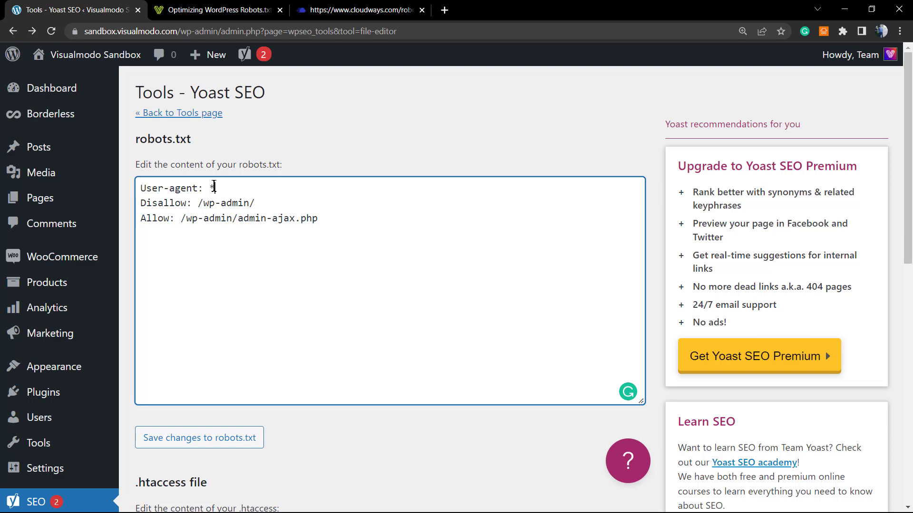
pyautogui.doubleClick(164, 202)
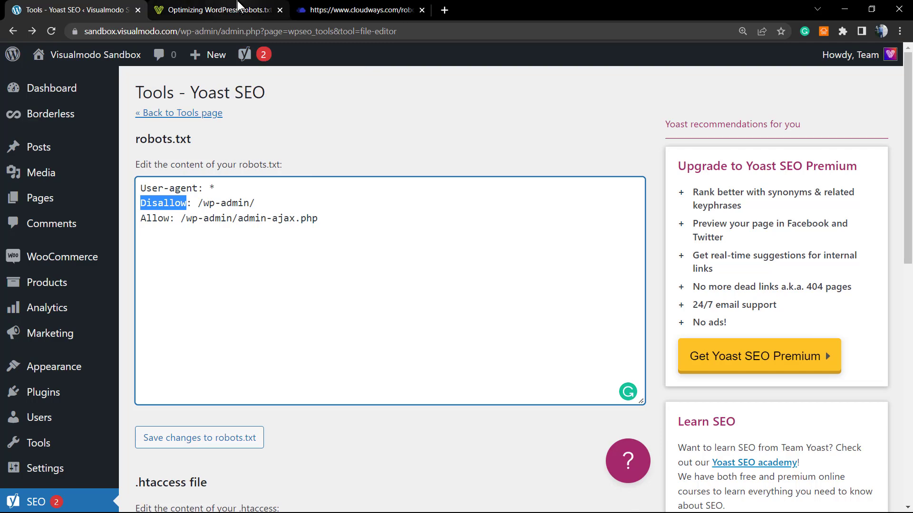
# Review the Cloudways robots.txt example, highlighting a disallowed path.
pyautogui.click(356, 10)
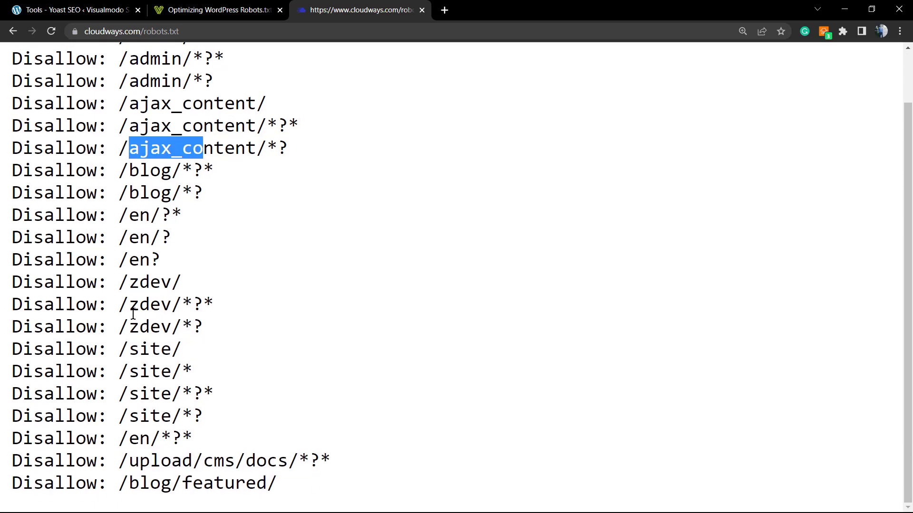
pyautogui.doubleClick(149, 349)
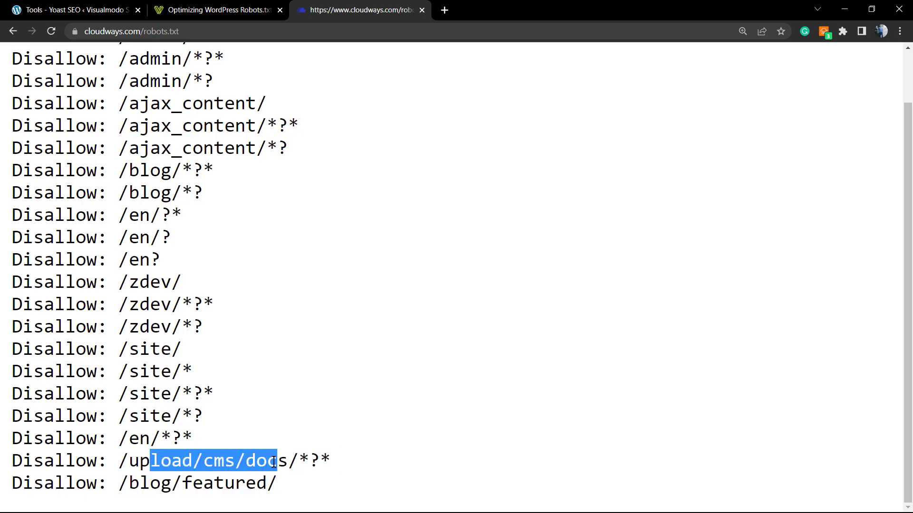
pyautogui.scroll(3)
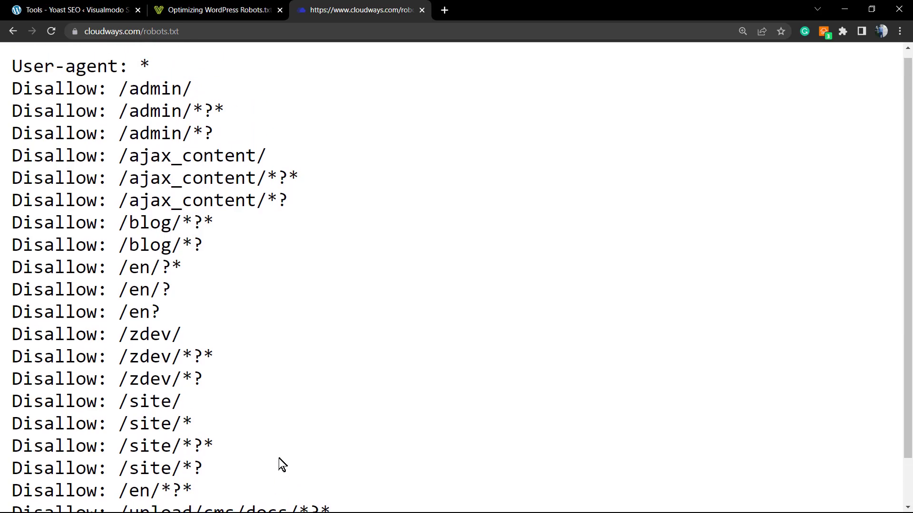
pyautogui.scroll(3)
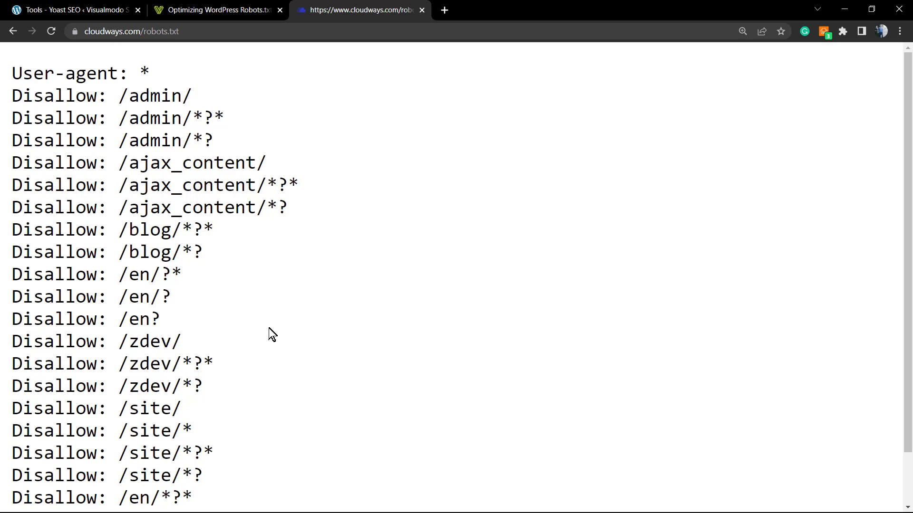
pyautogui.moveTo(258, 324)
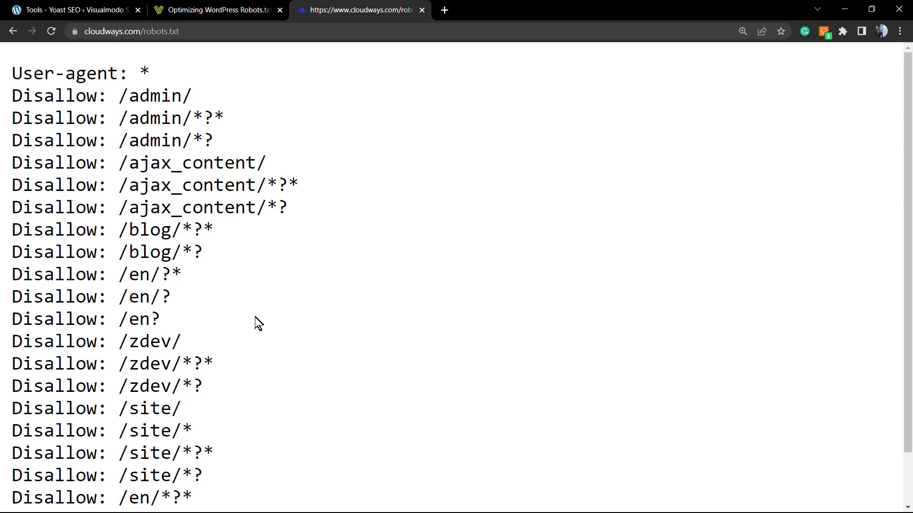
pyautogui.moveTo(220, 235)
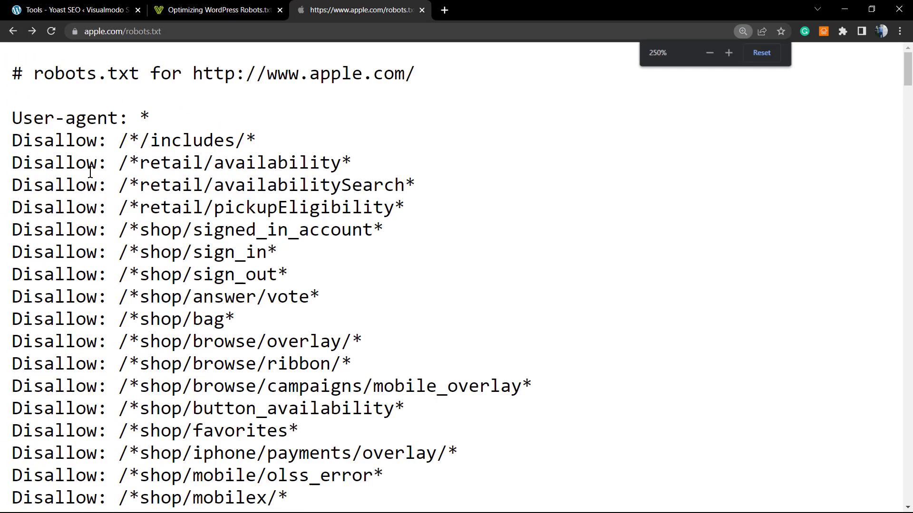
pyautogui.moveTo(150, 139); pyautogui.dragTo(256, 207)
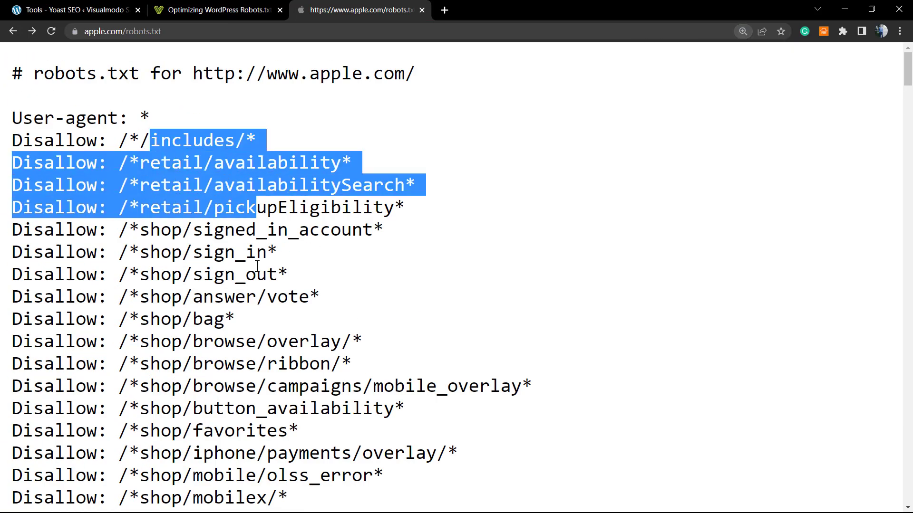
pyautogui.scroll(-3)
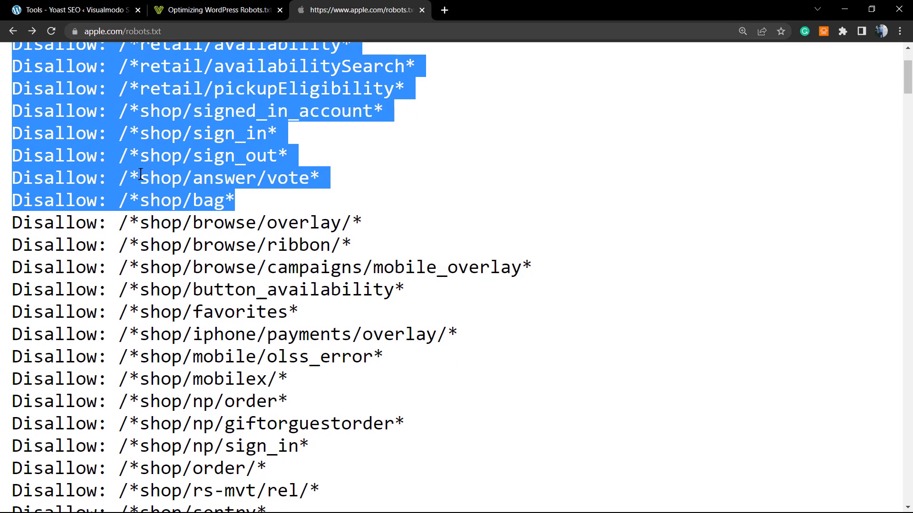
pyautogui.doubleClick(175, 155)
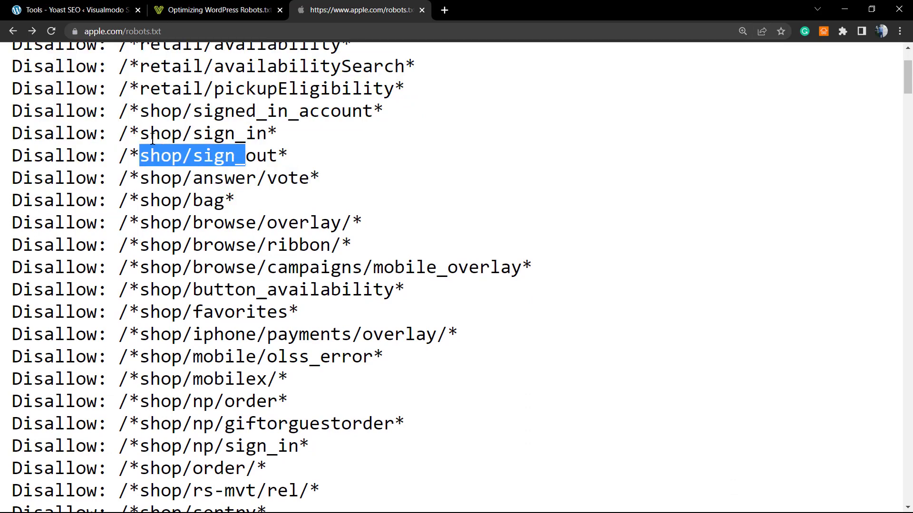
pyautogui.scroll(3)
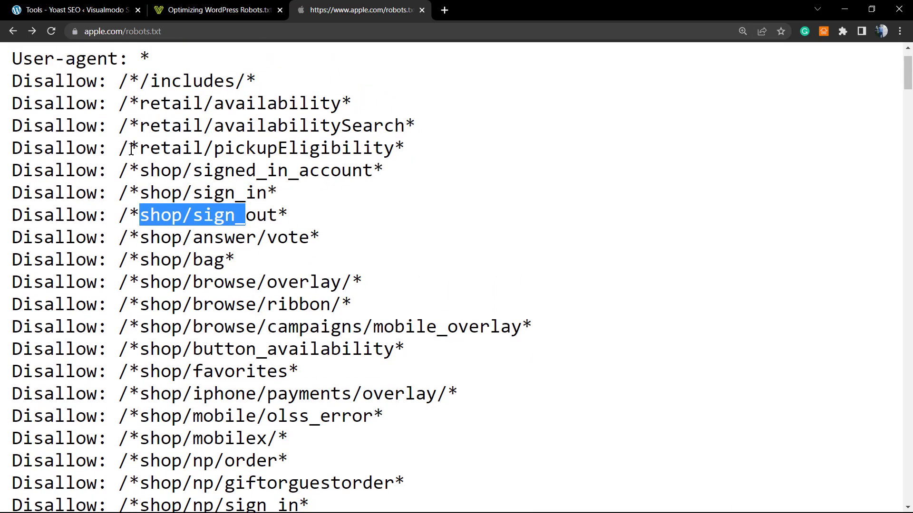
pyautogui.scroll(-3)
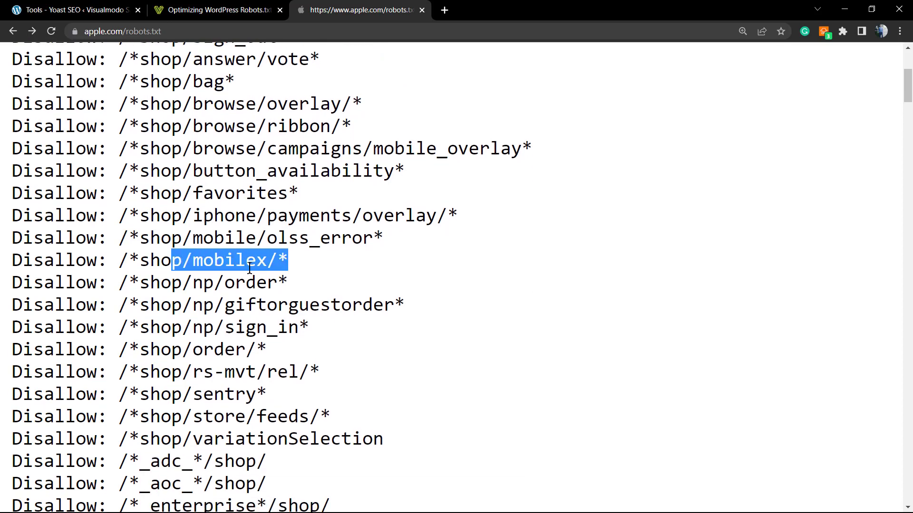
pyautogui.scroll(-3)
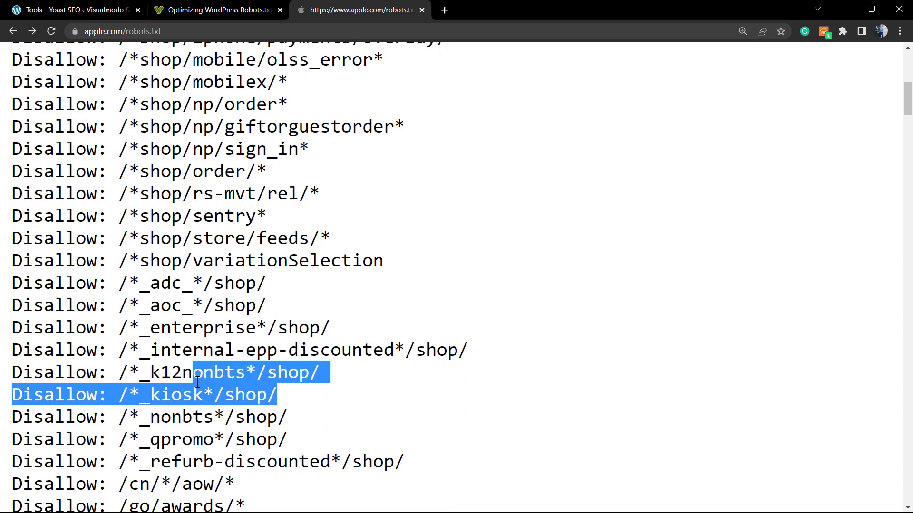
pyautogui.scroll(-3)
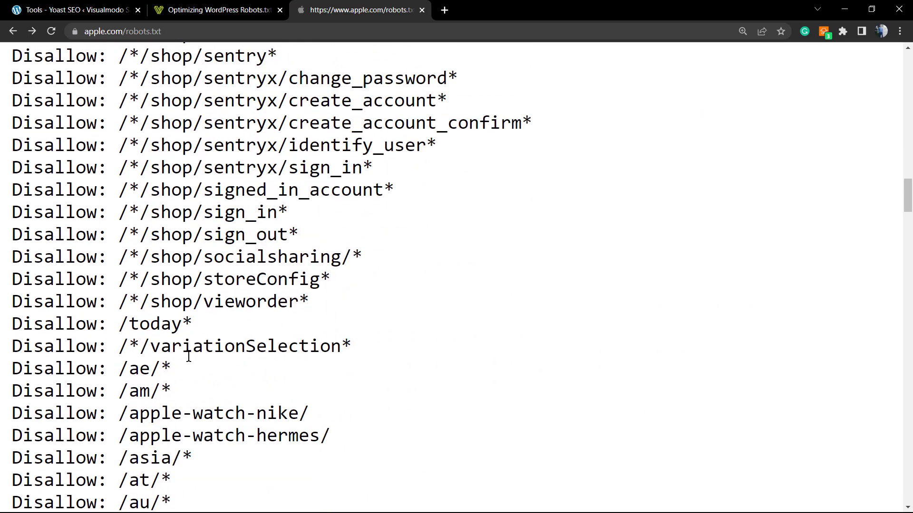
pyautogui.scroll(-3)
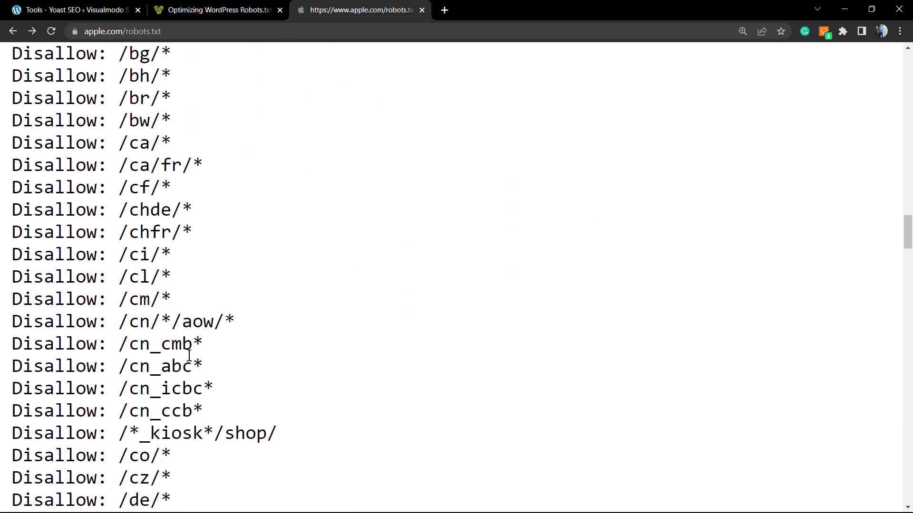
pyautogui.scroll(-3)
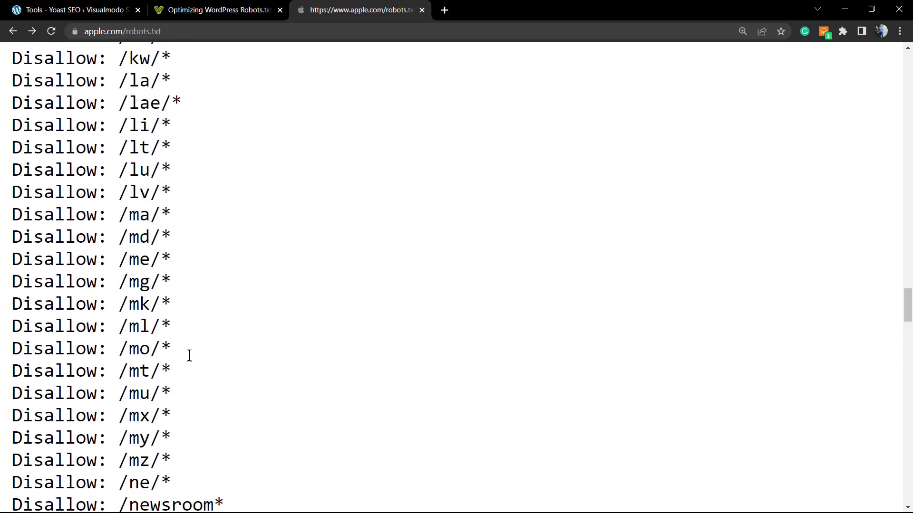
pyautogui.scroll(-3)
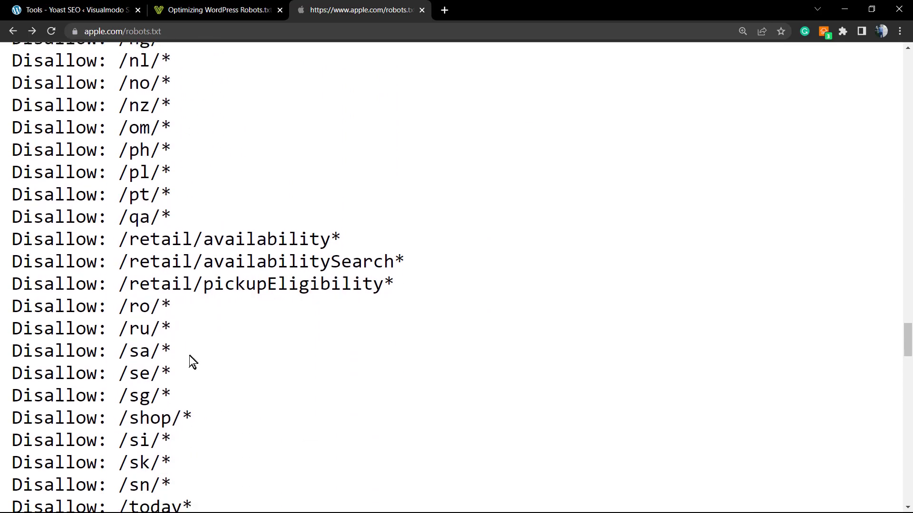
pyautogui.scroll(-3)
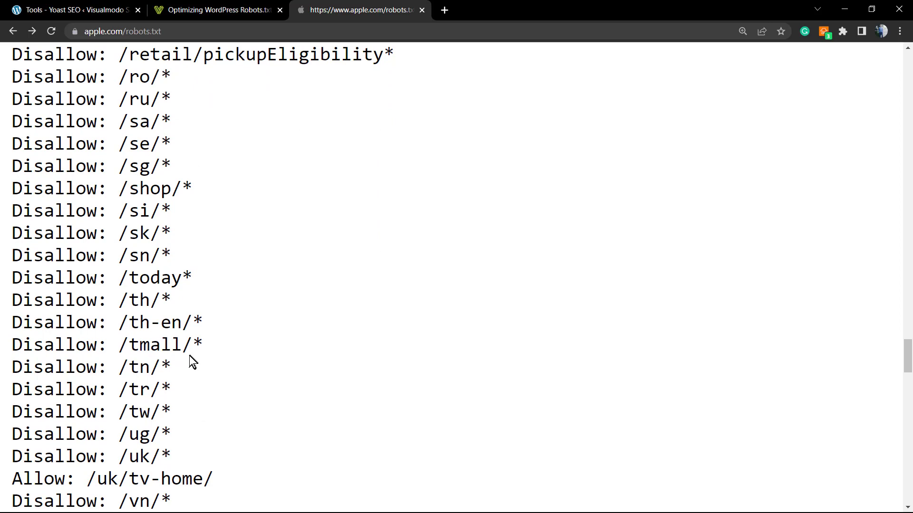
pyautogui.scroll(-3)
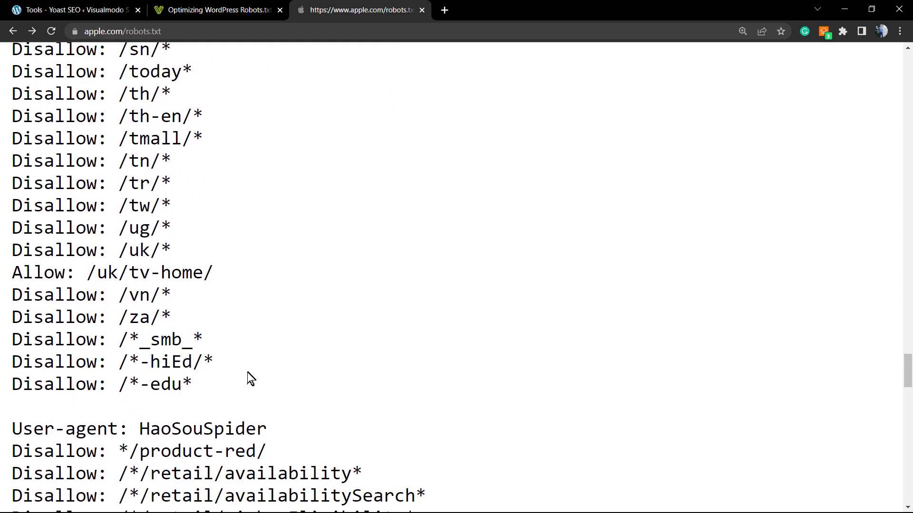
pyautogui.scroll(-3)
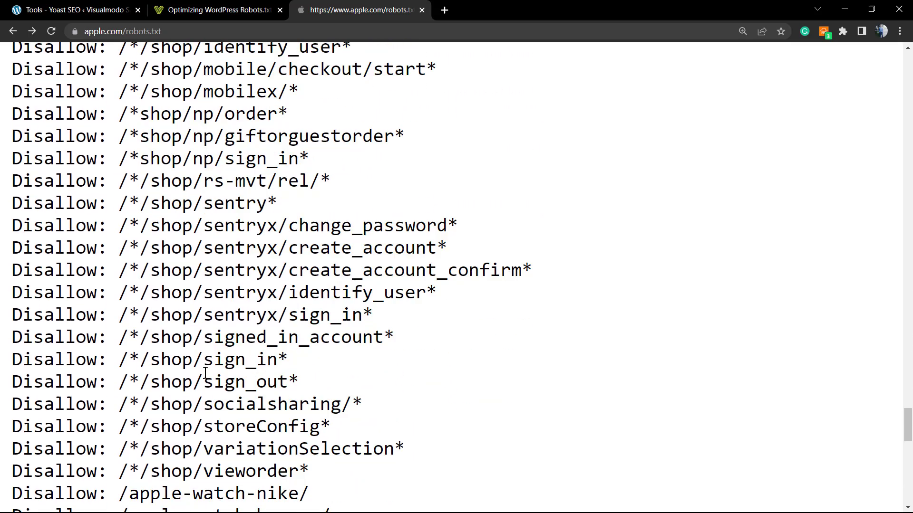
pyautogui.scroll(-3)
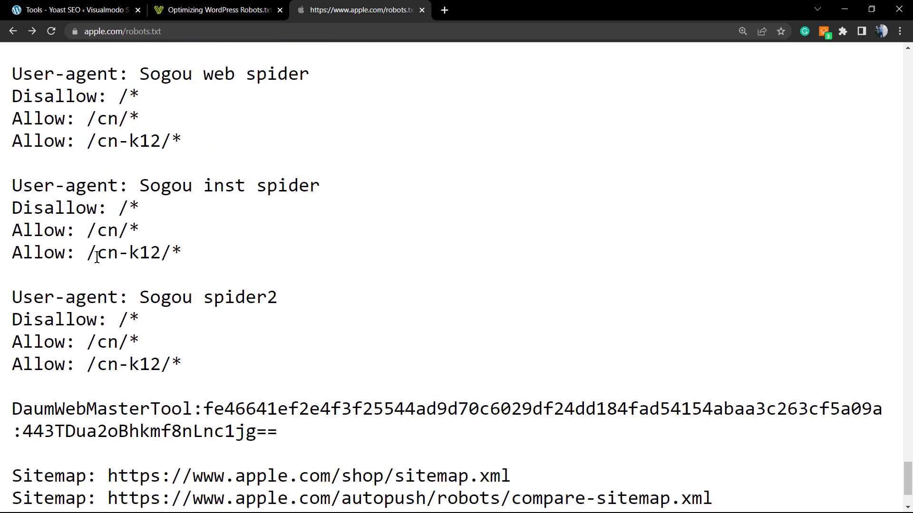
pyautogui.scroll(-3)
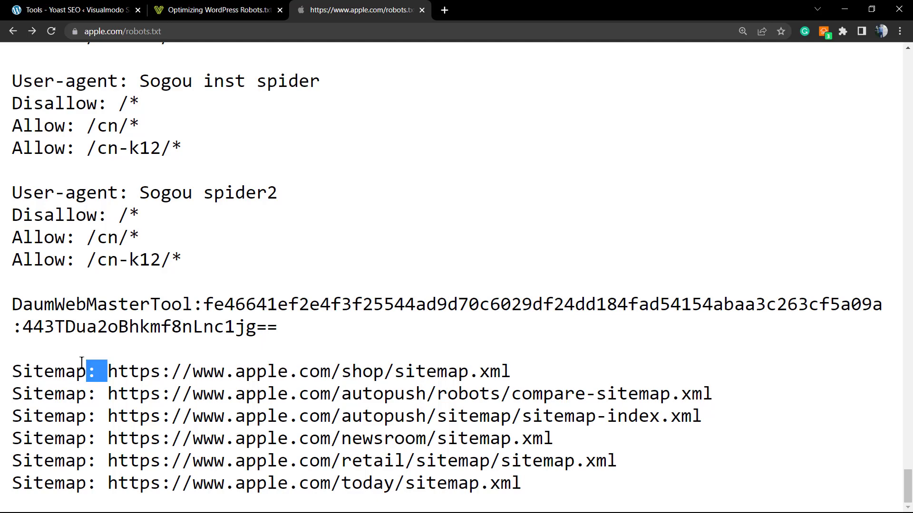
# Highlight Apple's sitemap URL, then return to the Tools - Yoast SEO editor tab.
pyautogui.doubleClick(48, 371)
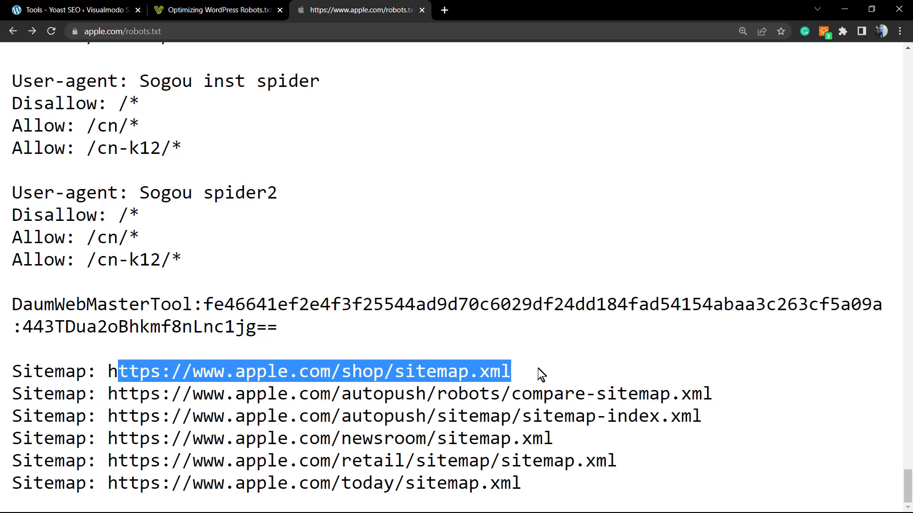
pyautogui.moveTo(528, 381)
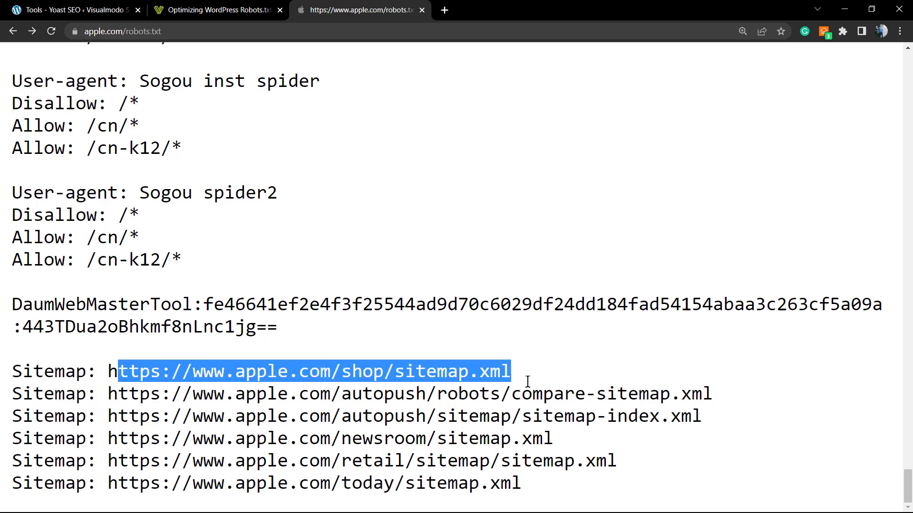
pyautogui.click(299, 372)
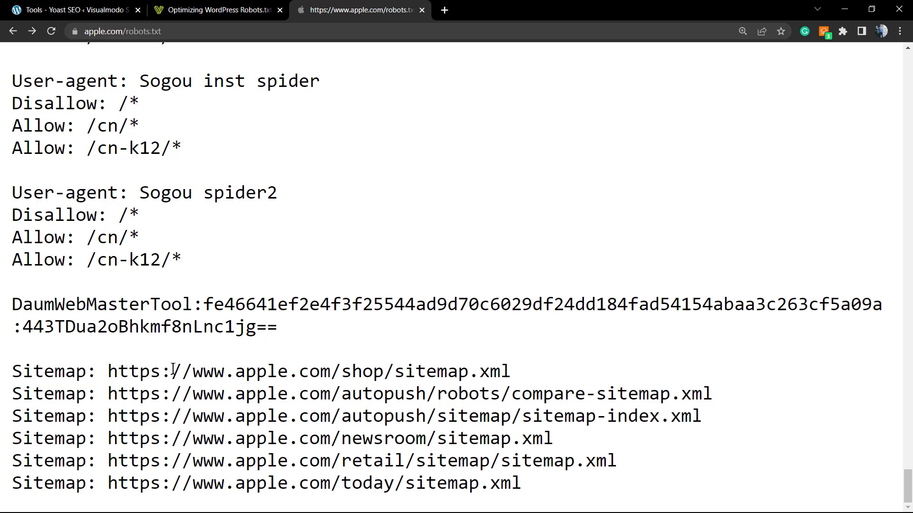
pyautogui.moveTo(201, 215)
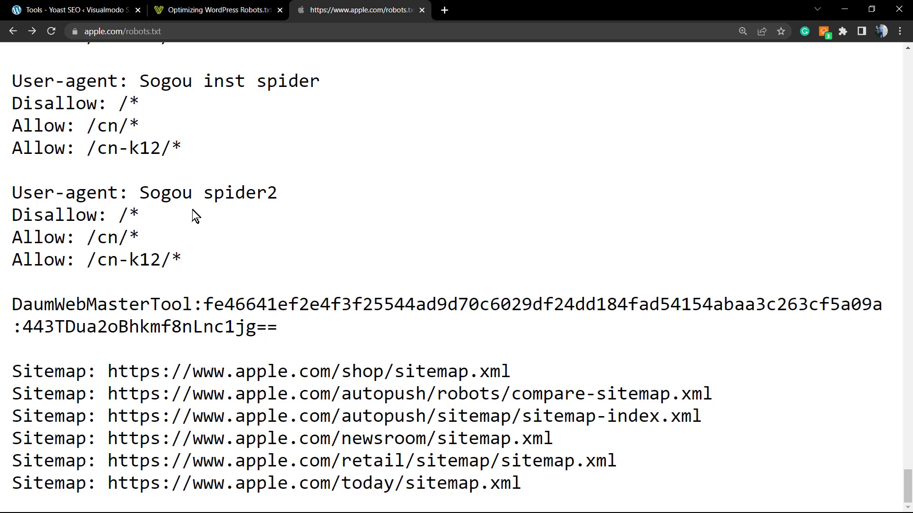
pyautogui.moveTo(216, 259)
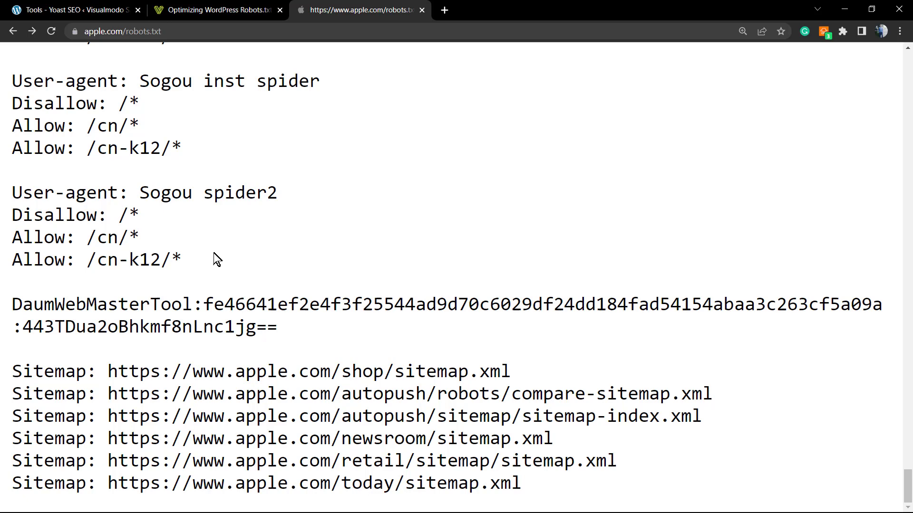
pyautogui.moveTo(162, 348)
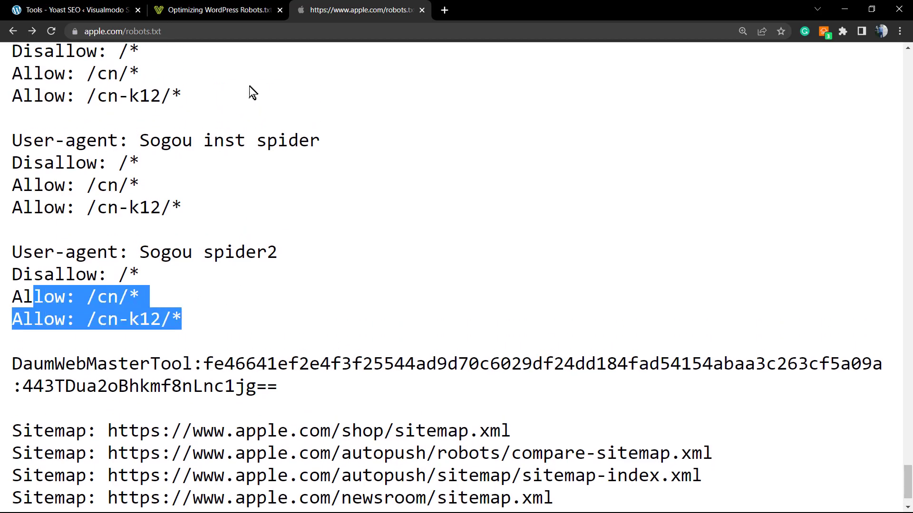
pyautogui.click(69, 10)
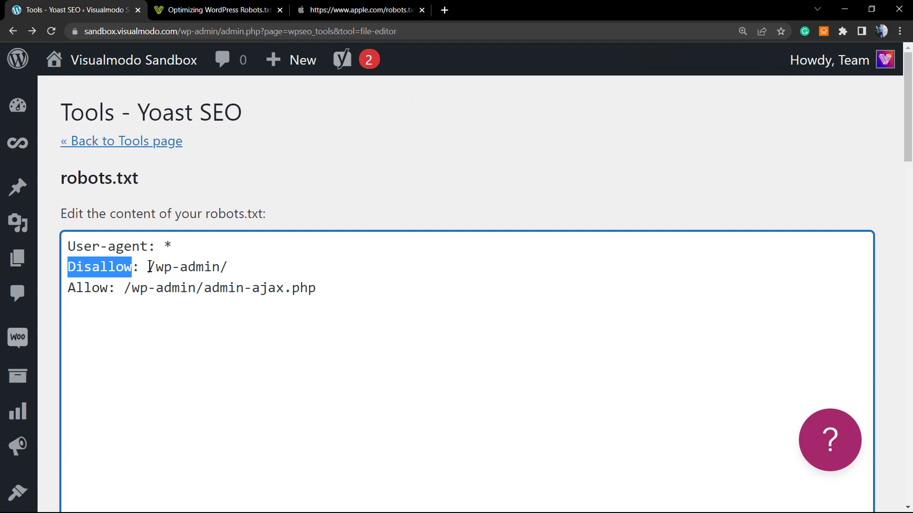
# Highlight the Disallow and User-agent rules in the robots.txt box, then switch to the robots.txt optimization article.
pyautogui.doubleClick(186, 266)
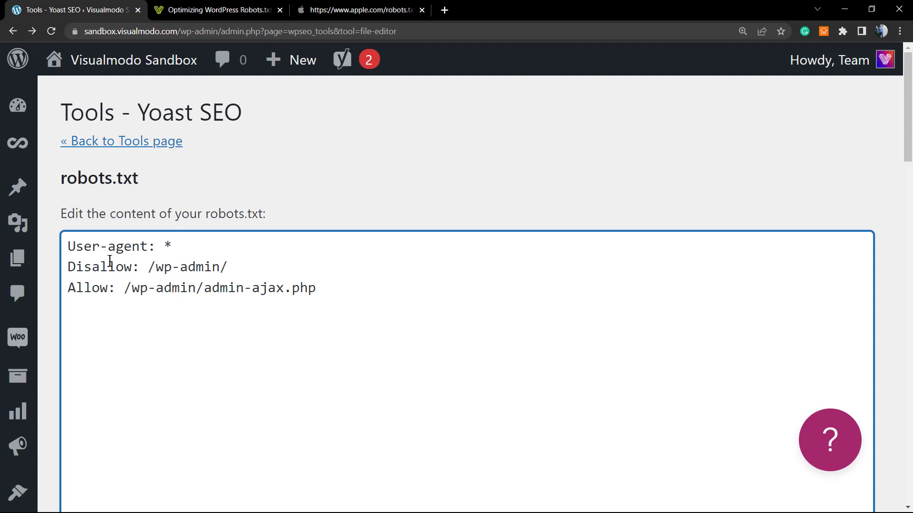
pyautogui.doubleClick(187, 266)
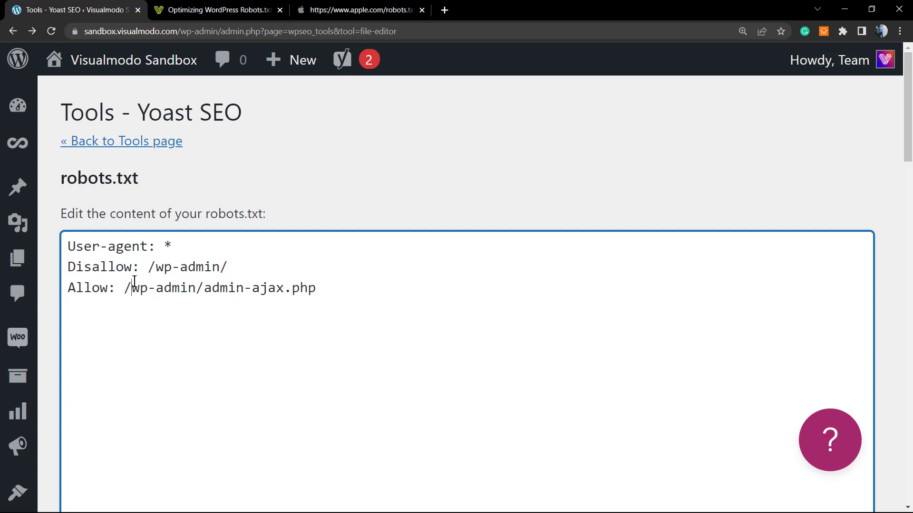
pyautogui.doubleClick(87, 287)
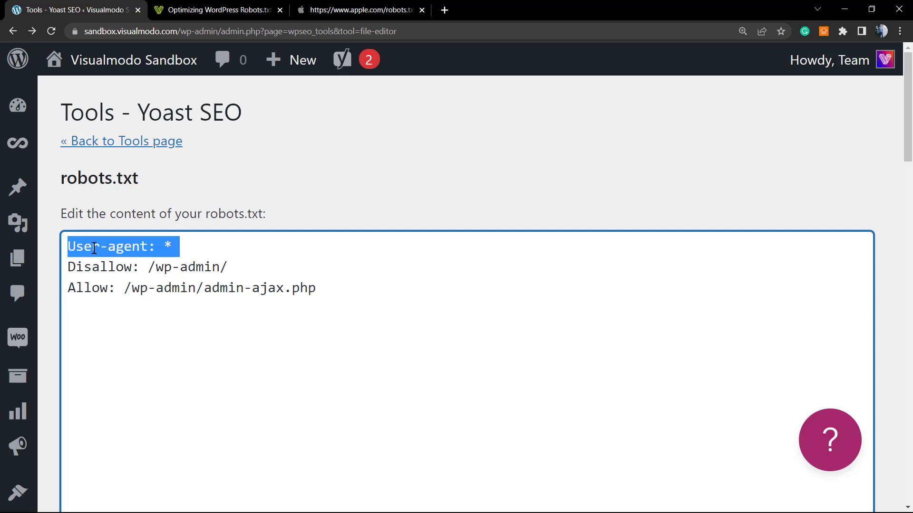
pyautogui.click(169, 245)
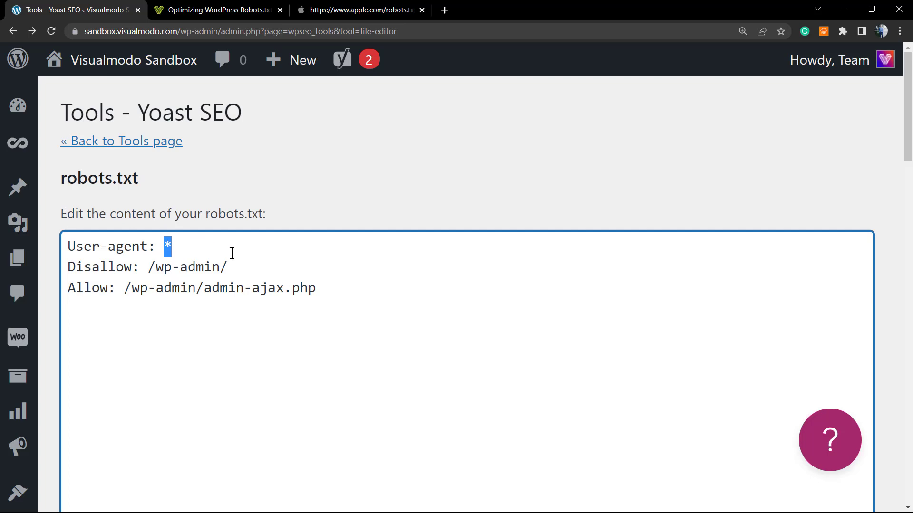
pyautogui.scroll(-3)
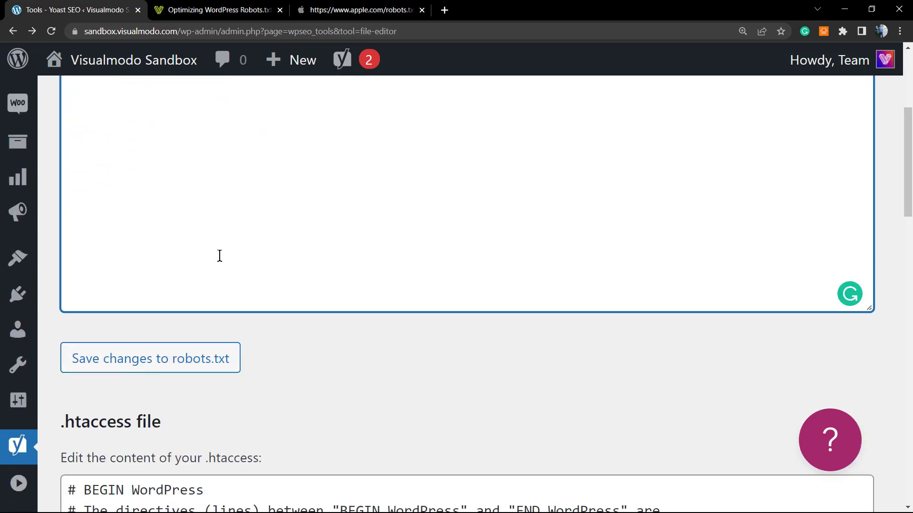
pyautogui.scroll(3)
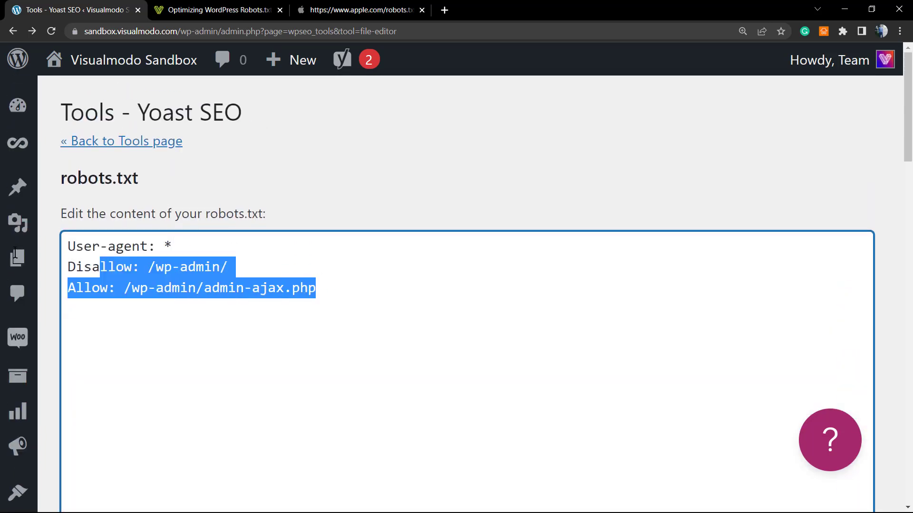
pyautogui.click(331, 287)
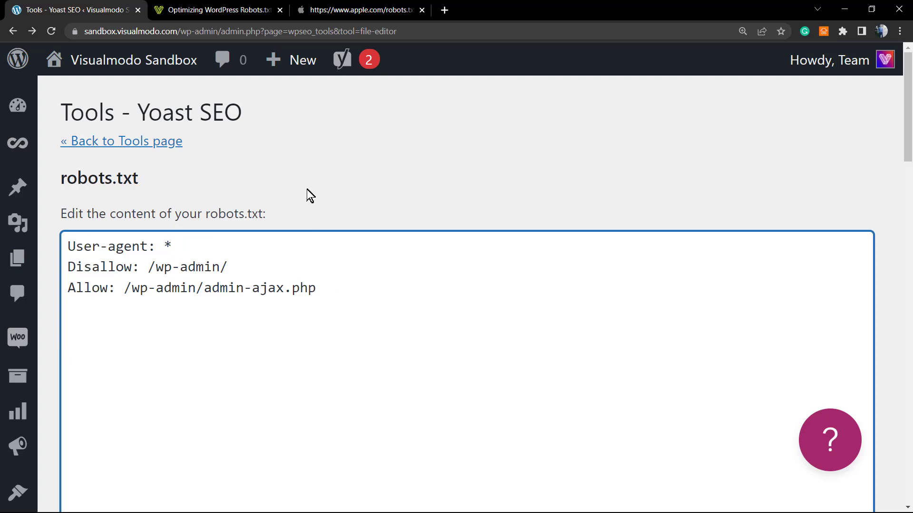
pyautogui.click(216, 9)
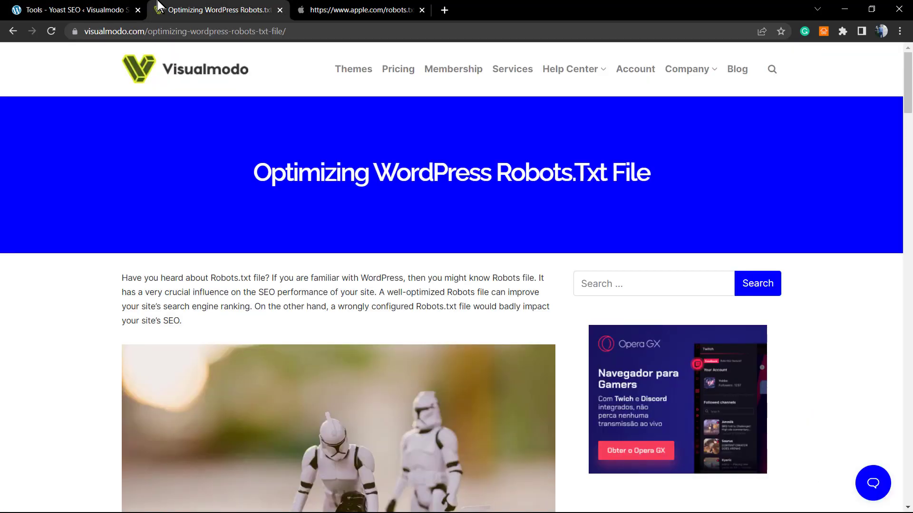
# Scroll the article down to its ideal robots.txt example.
pyautogui.scroll(-3)
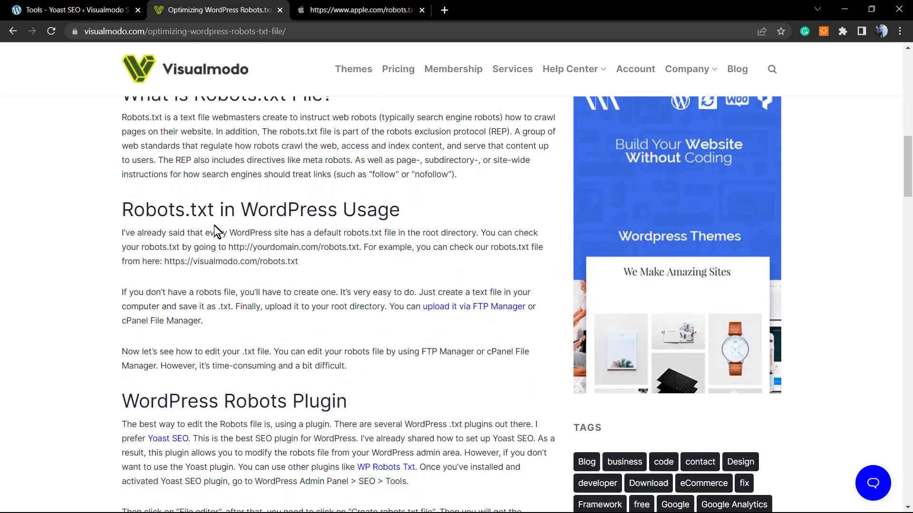
pyautogui.scroll(-3)
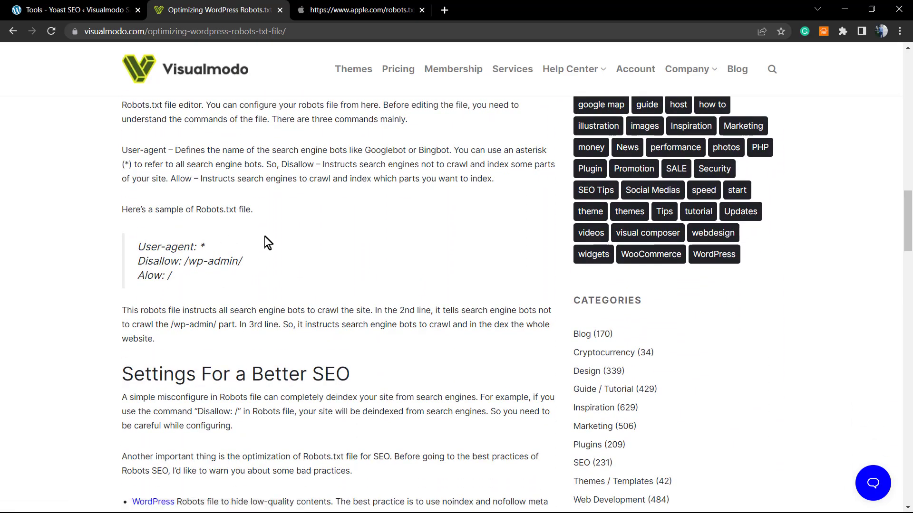
pyautogui.scroll(-3)
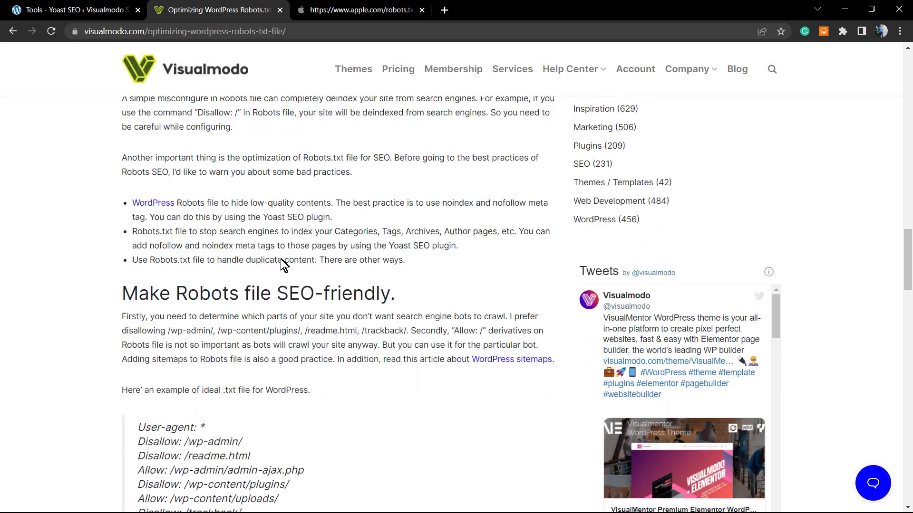
pyautogui.scroll(-3)
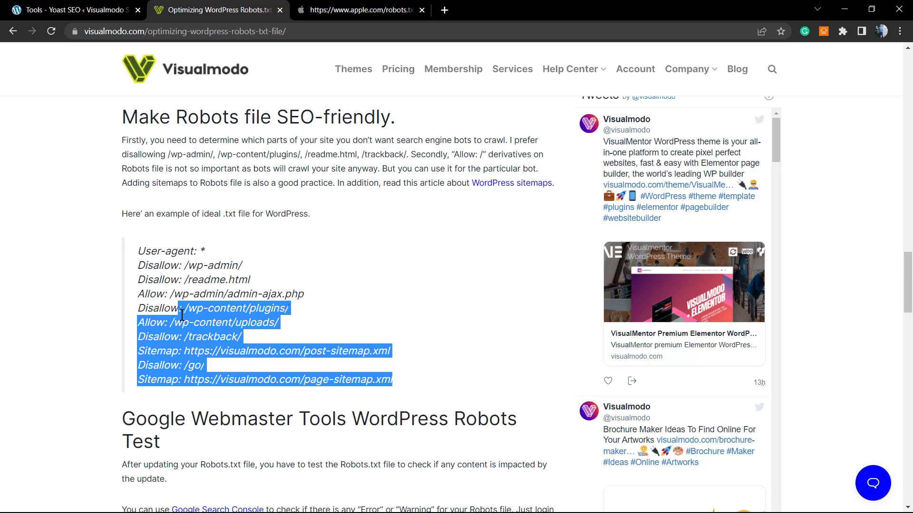
pyautogui.click(134, 349)
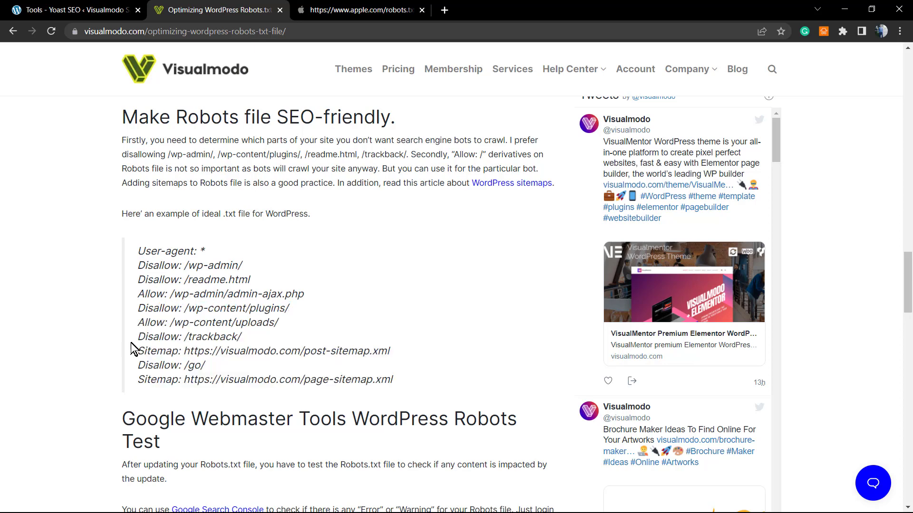
# Highlight the Disallow: /trackback/ and Sitemap rules in the example, then return to the Yoast robots.txt editor.
pyautogui.doubleClick(192, 336)
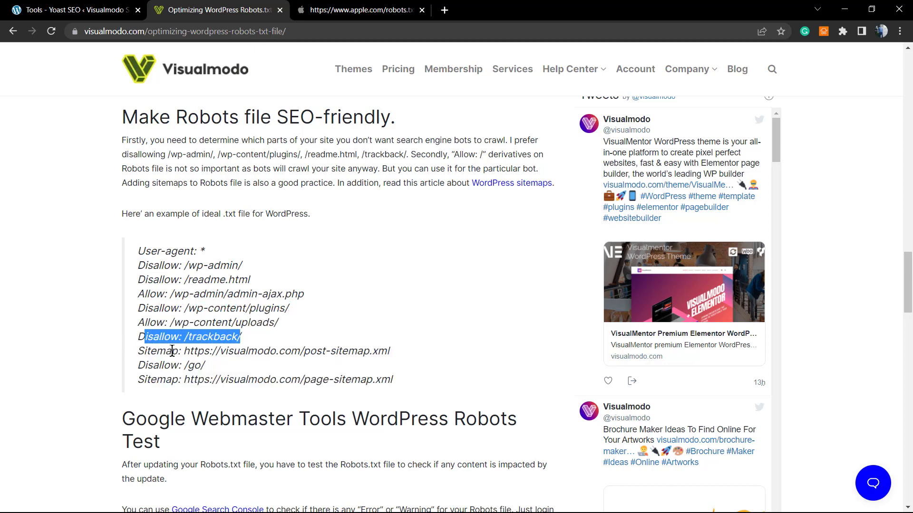
pyautogui.doubleClick(156, 380)
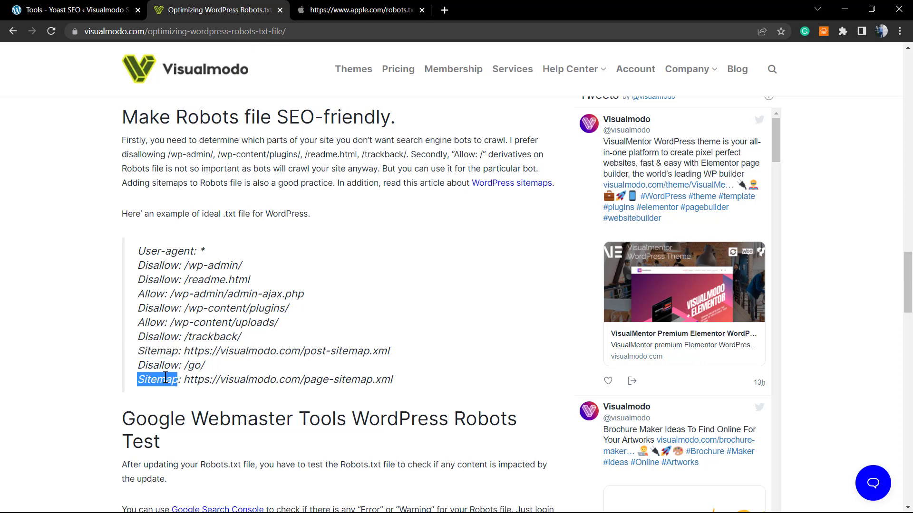
pyautogui.scroll(-3)
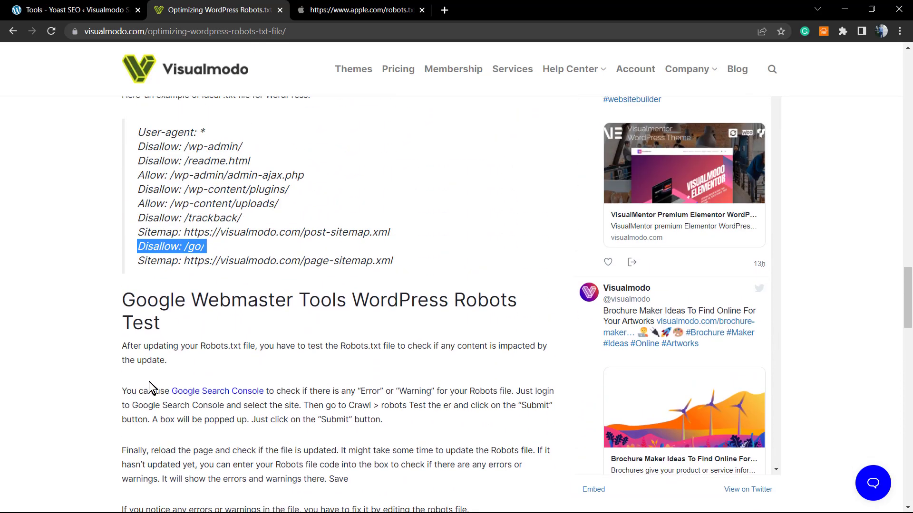
pyautogui.moveTo(211, 346)
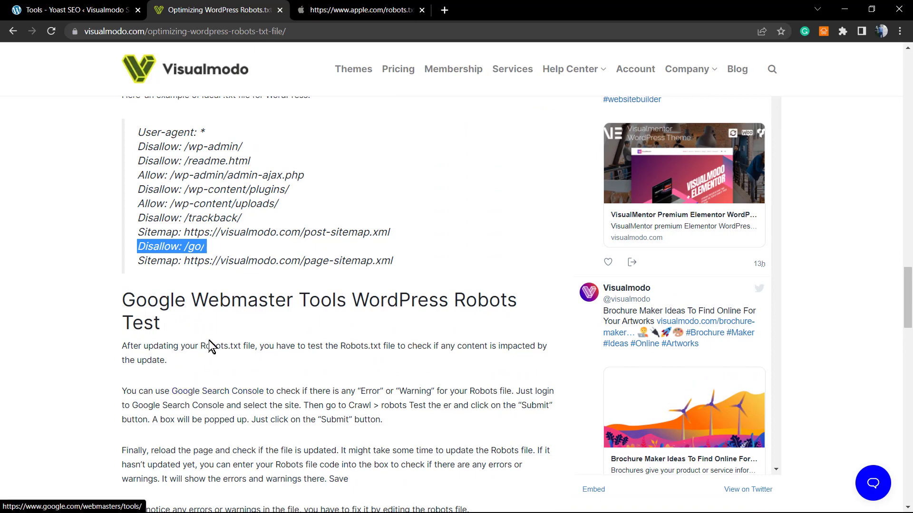
pyautogui.click(70, 10)
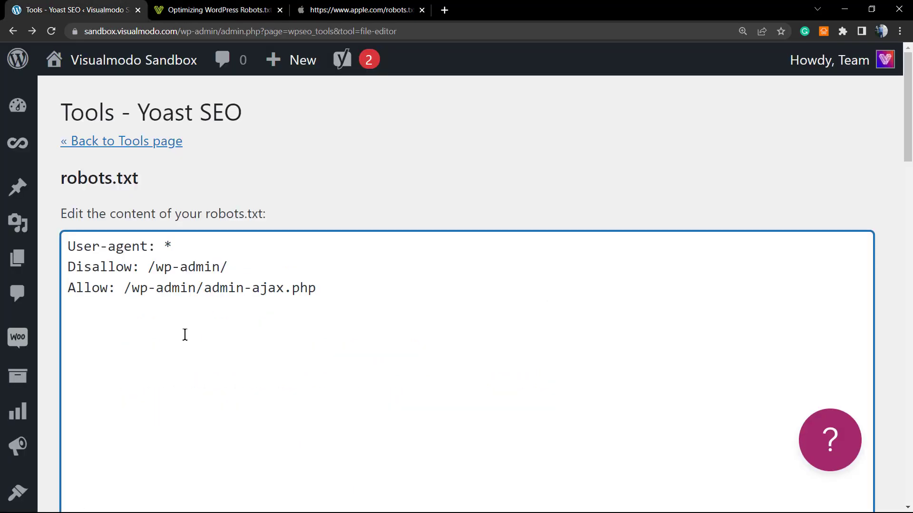
# Save the robots.txt with its three rules, then return to the optimization article.
pyautogui.scroll(-3)
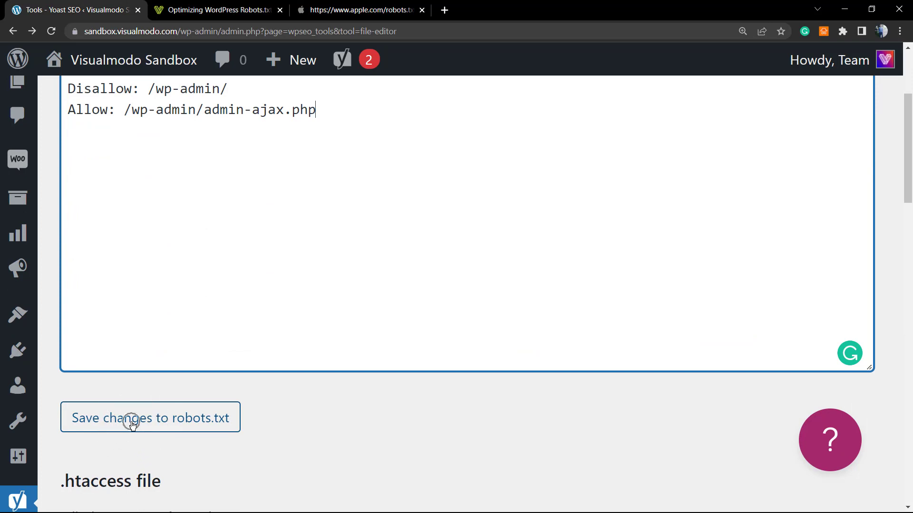
pyautogui.click(149, 417)
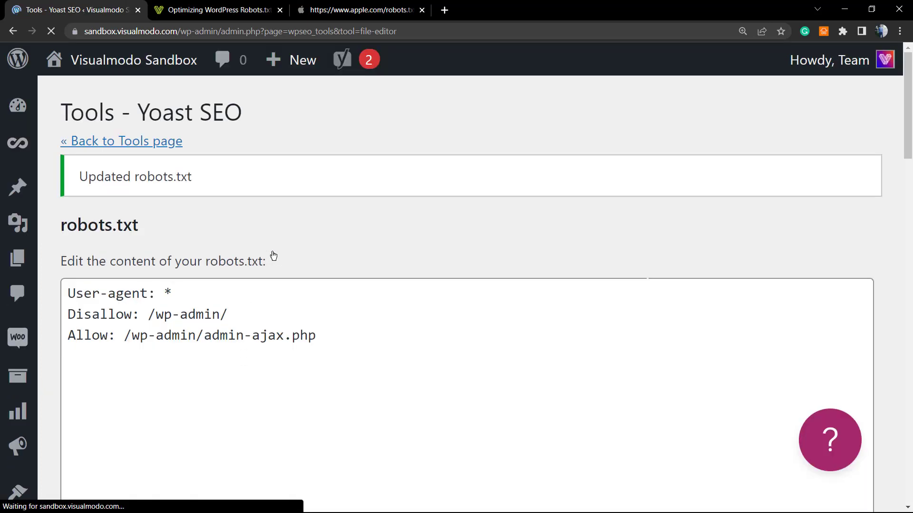
pyautogui.click(216, 10)
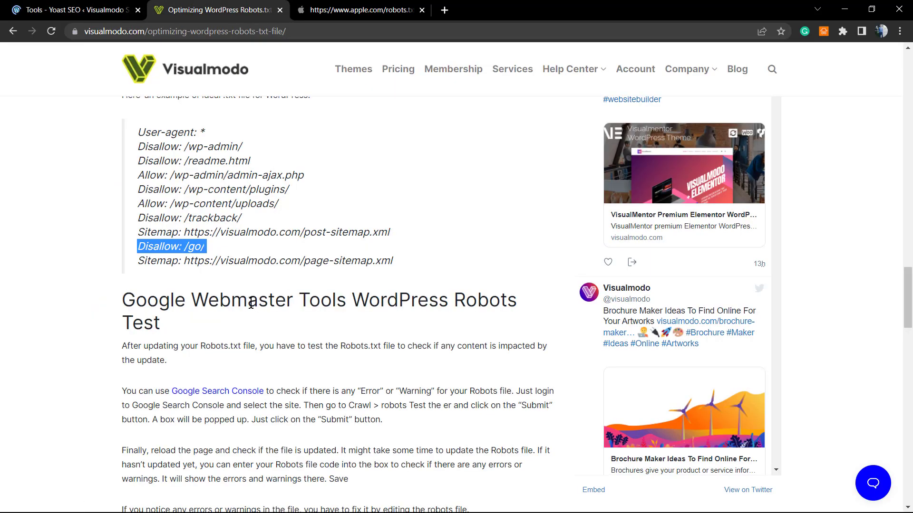
pyautogui.moveTo(224, 403)
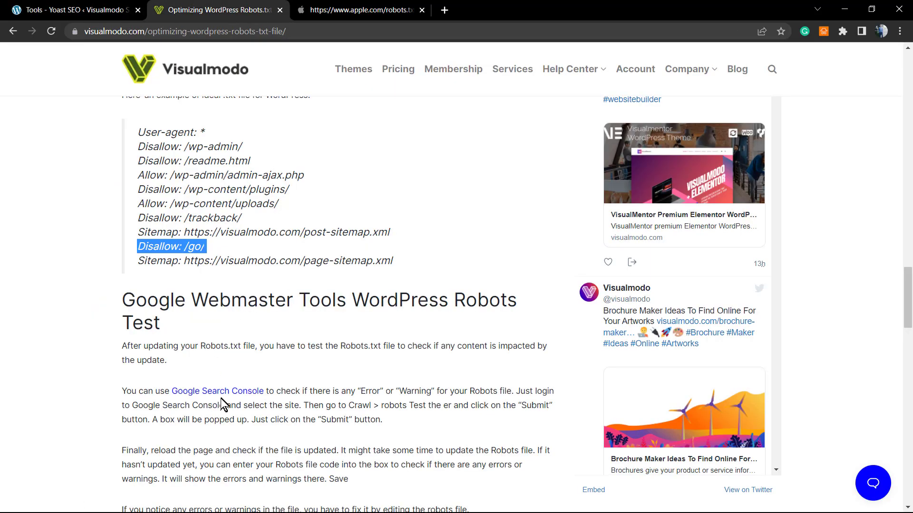
pyautogui.moveTo(223, 394)
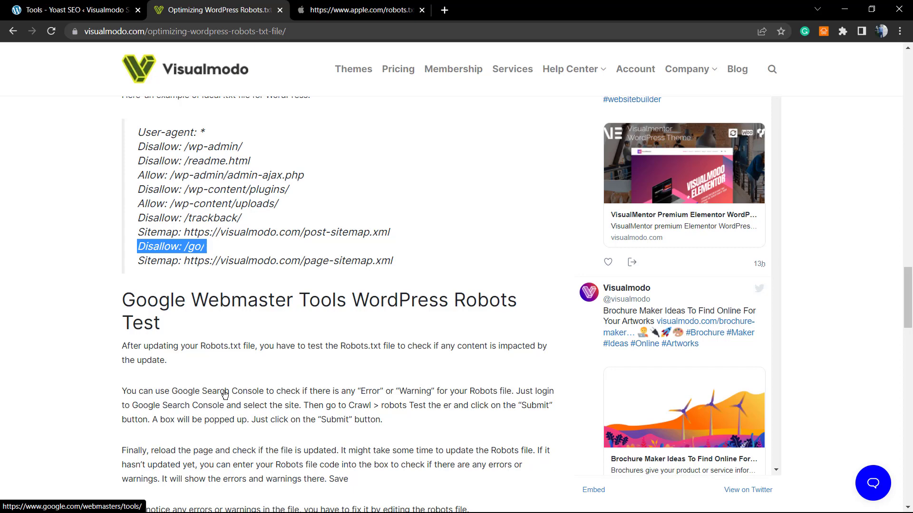
pyautogui.moveTo(257, 491)
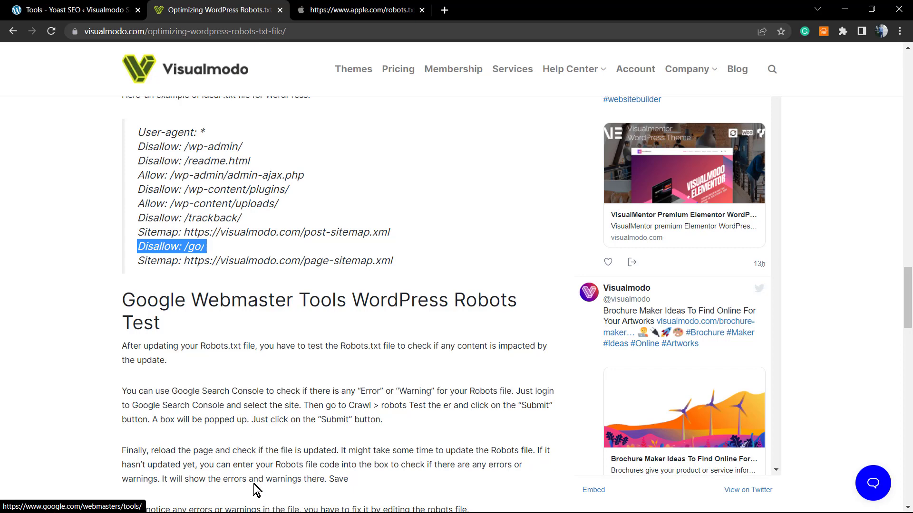
# Switch back to the Tools - Yoast SEO robots.txt editor.
pyautogui.click(69, 10)
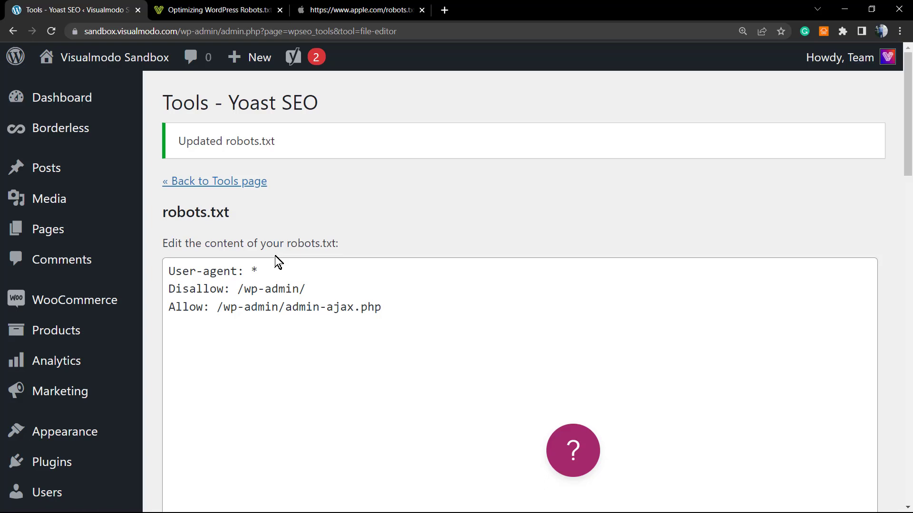
pyautogui.moveTo(428, 313)
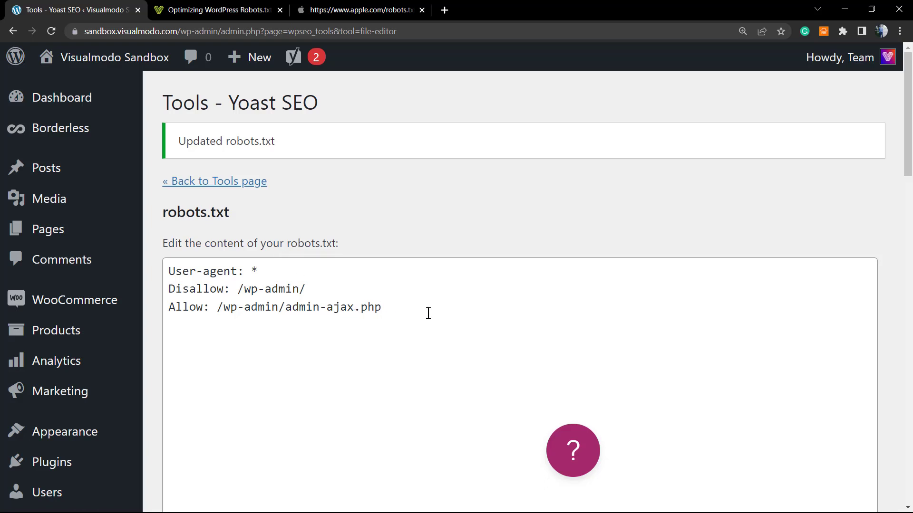